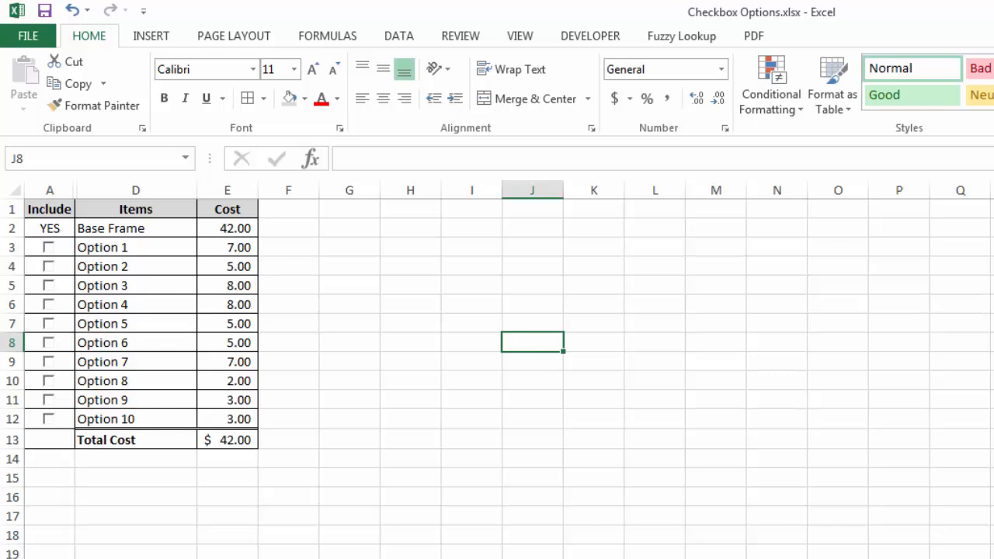
mouse_move(45, 356)
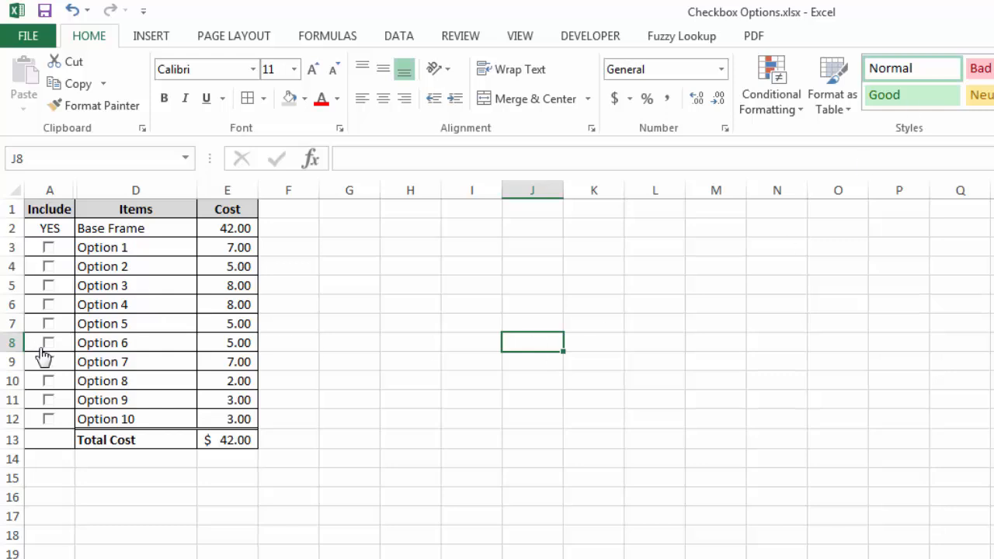
Tick Option 2 and Option 6 so Total Cost reaches 52.00, then go to Sheet2
left_click(48, 266)
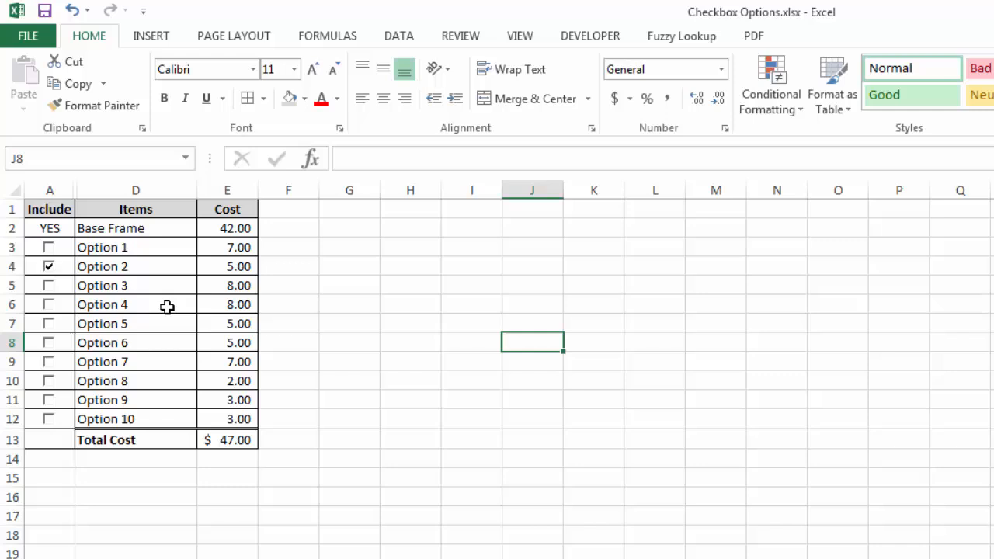
mouse_move(145, 278)
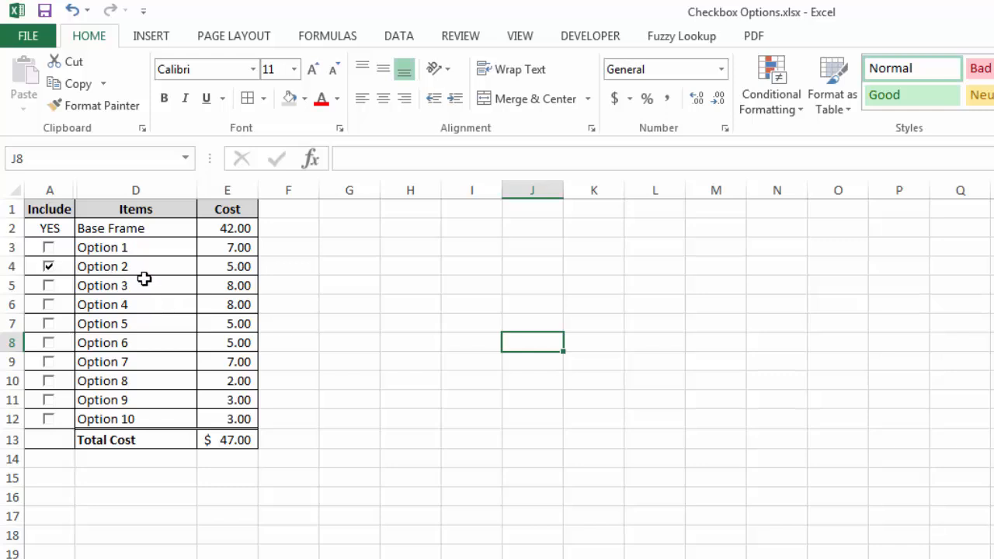
mouse_move(147, 285)
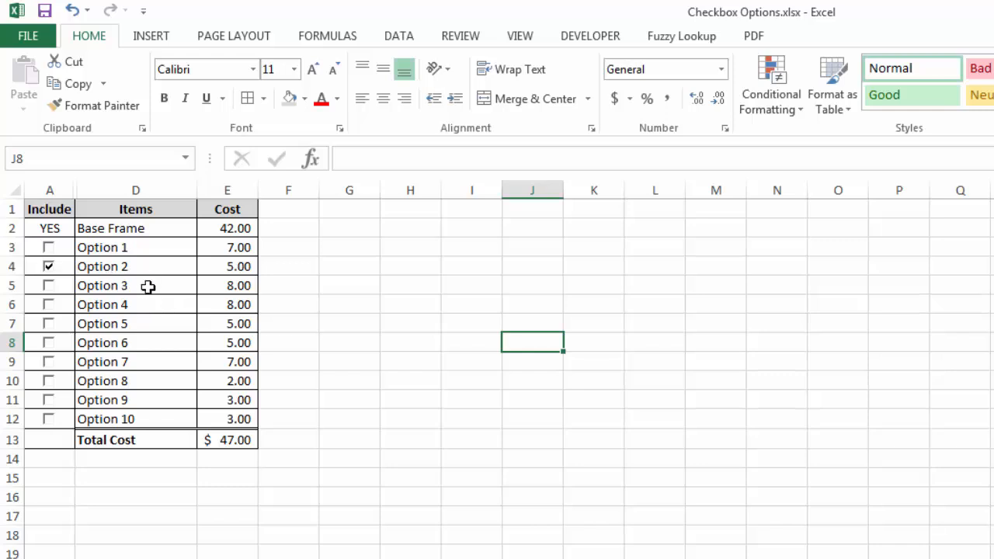
left_click(49, 342)
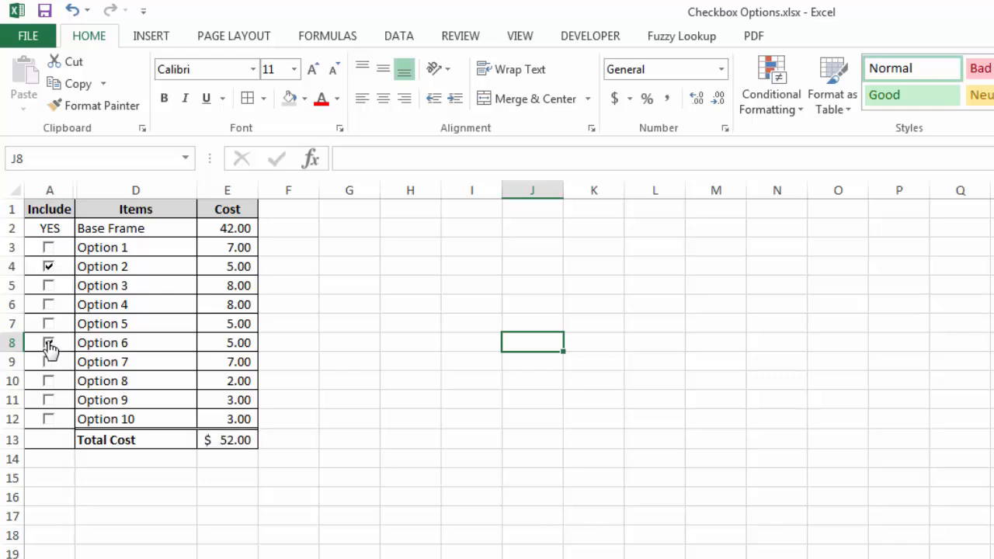
left_click(49, 343)
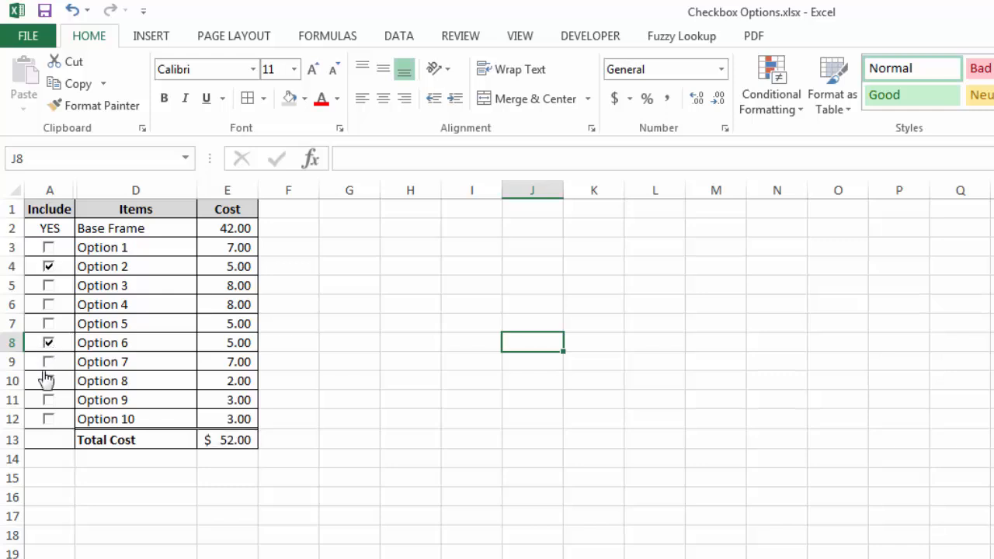
left_click(48, 380)
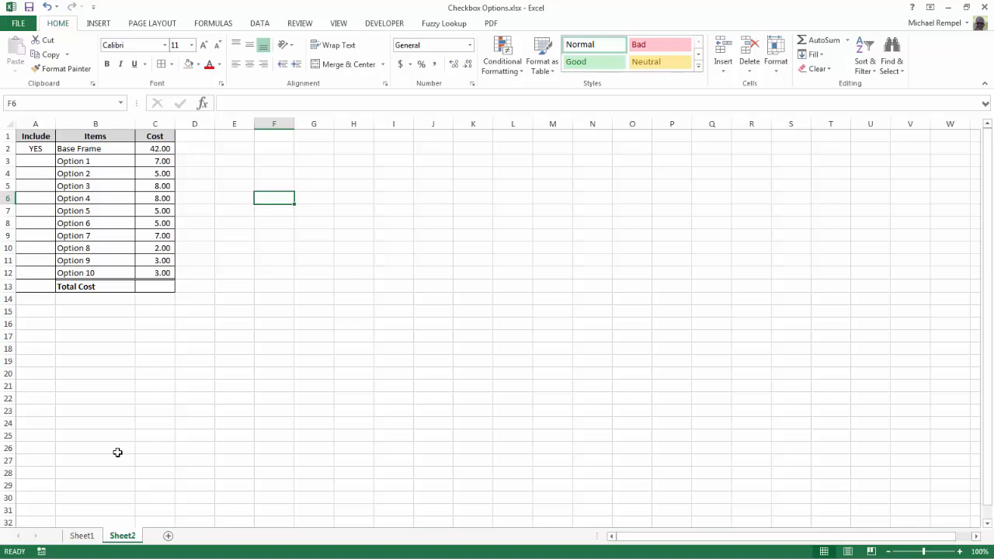
Insert two blank columns at B:C, shifting Items and Cost into columns D and E
left_click(35, 136)
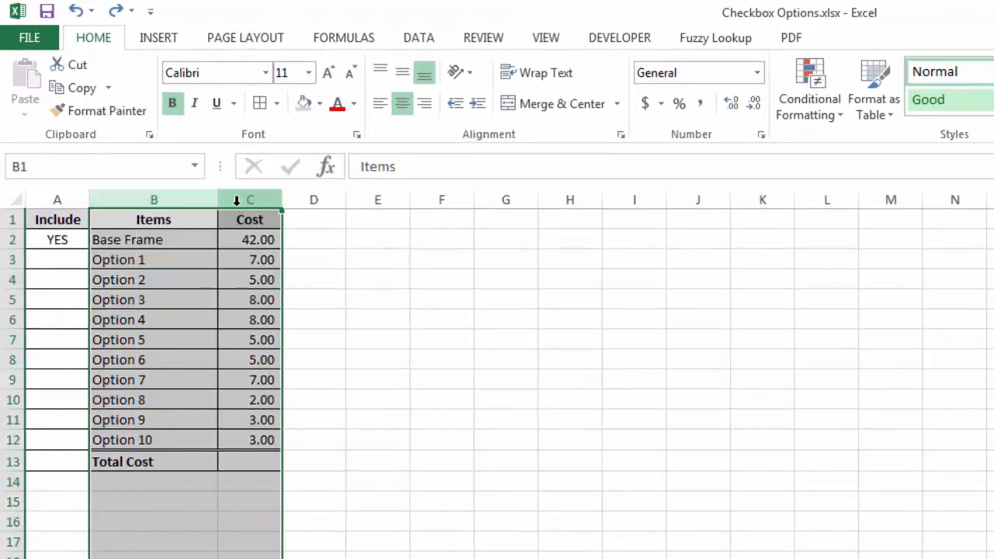
right_click(250, 200)
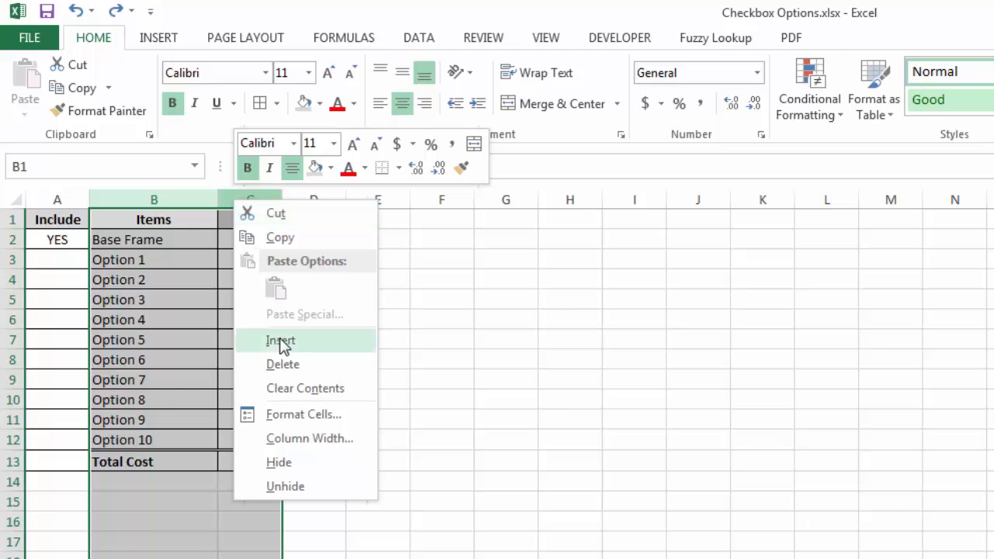
left_click(280, 340)
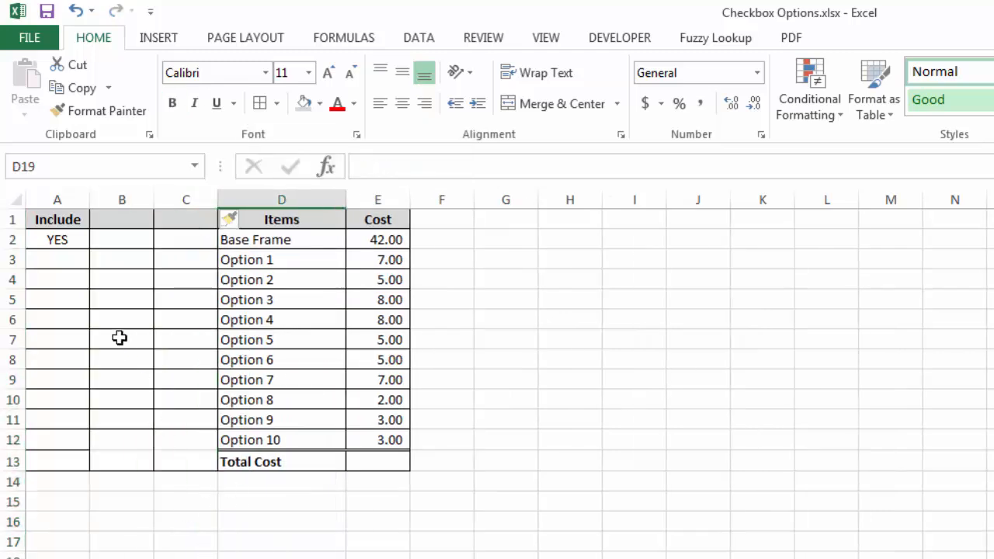
mouse_move(125, 359)
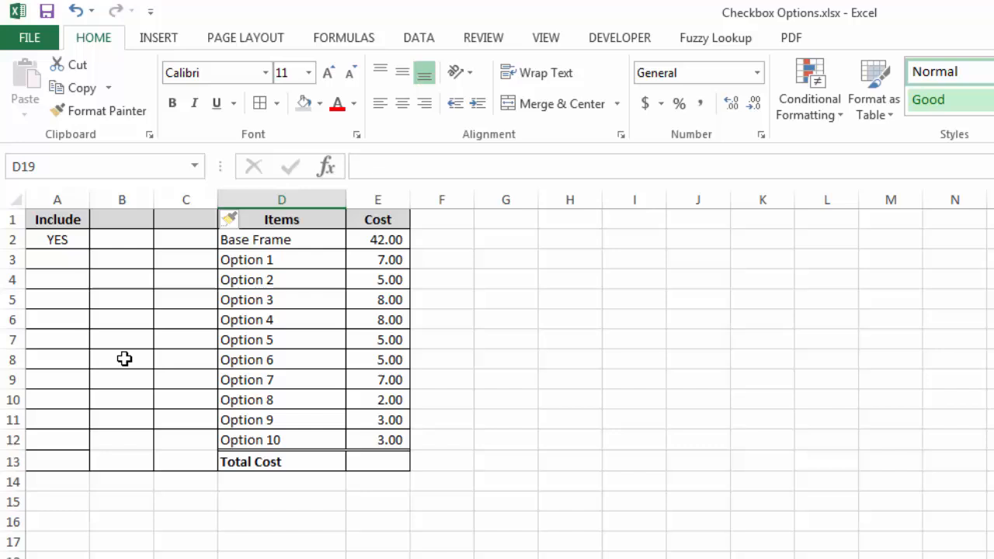
left_click(185, 541)
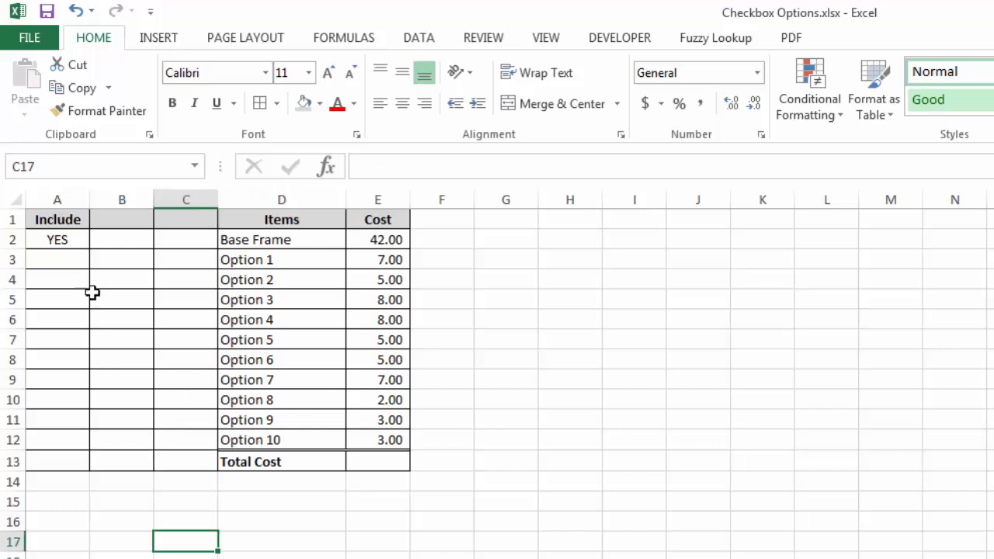
mouse_move(62, 431)
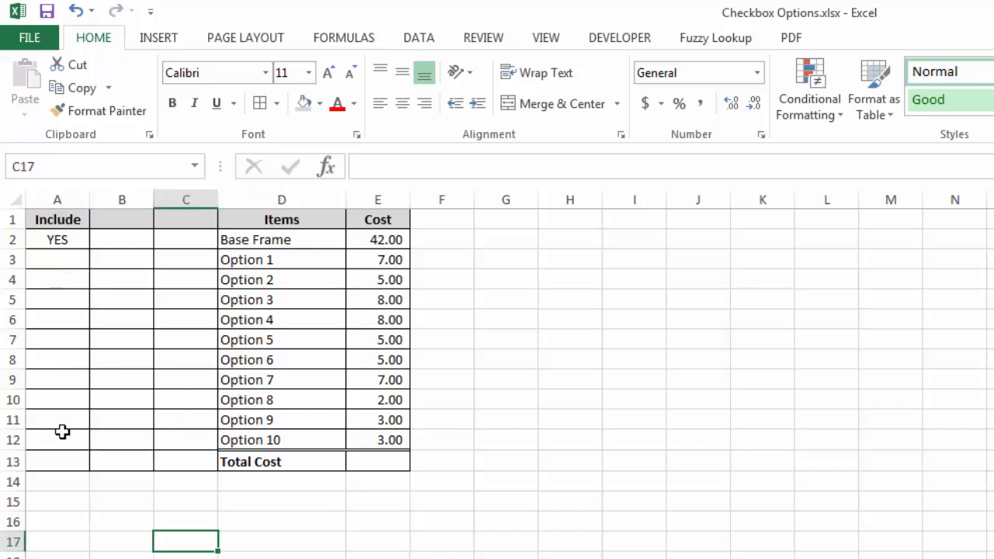
mouse_move(53, 254)
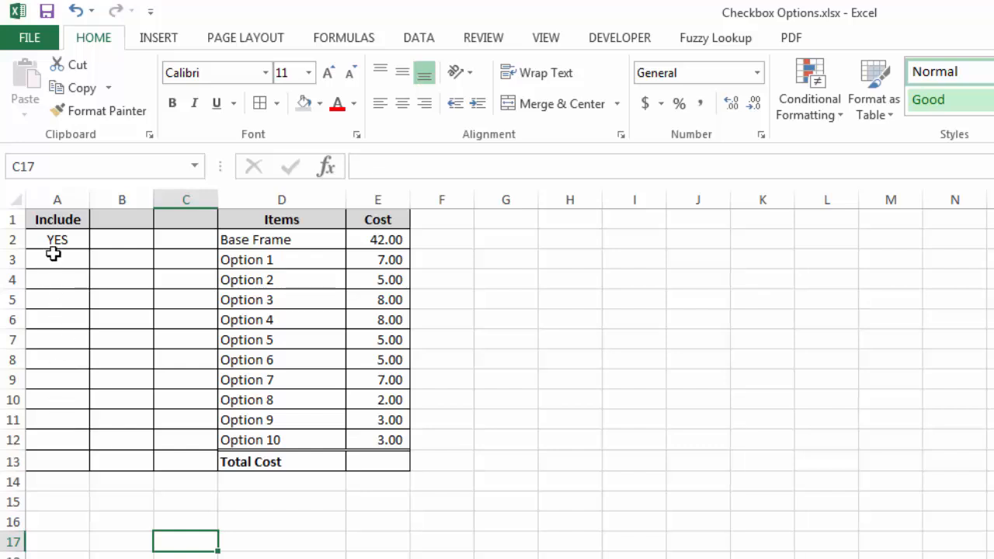
left_click(57, 259)
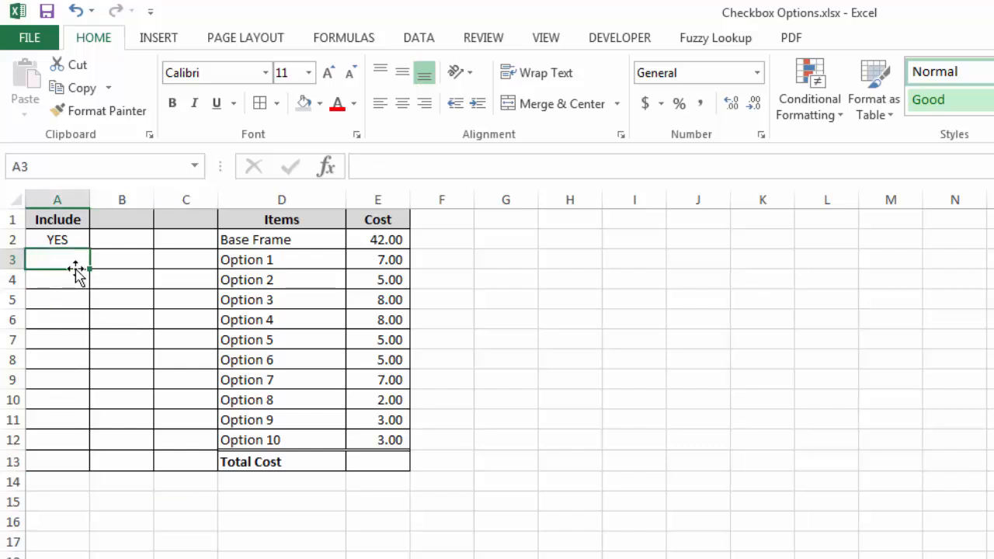
mouse_move(561, 154)
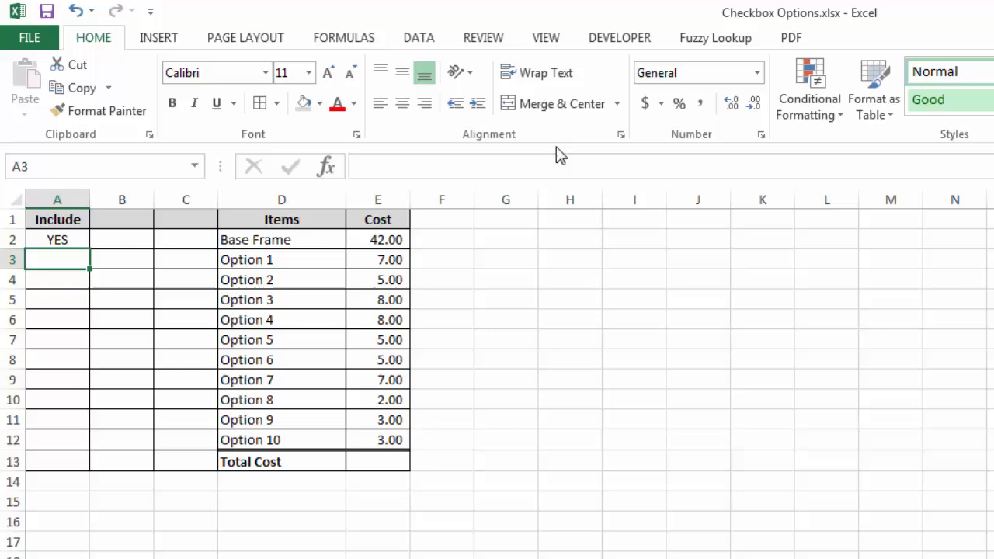
Open Excel Options at Customize Ribbon to confirm the Developer tab is enabled
left_click(619, 38)
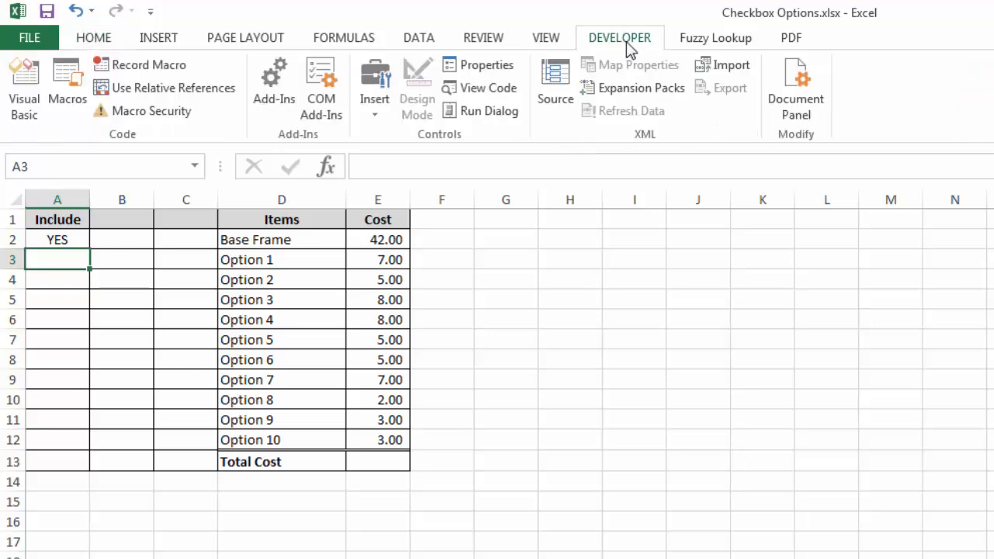
mouse_move(621, 45)
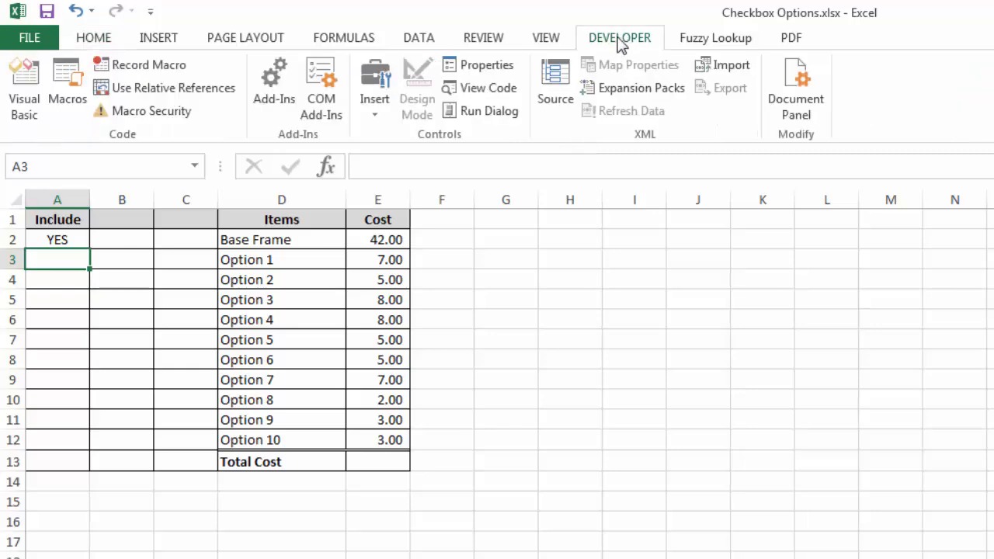
left_click(30, 38)
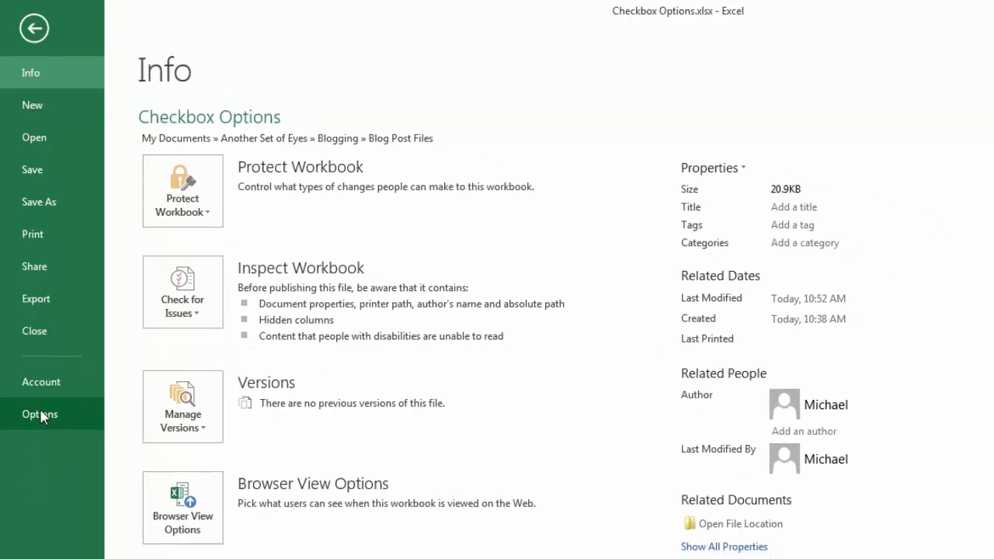
left_click(39, 414)
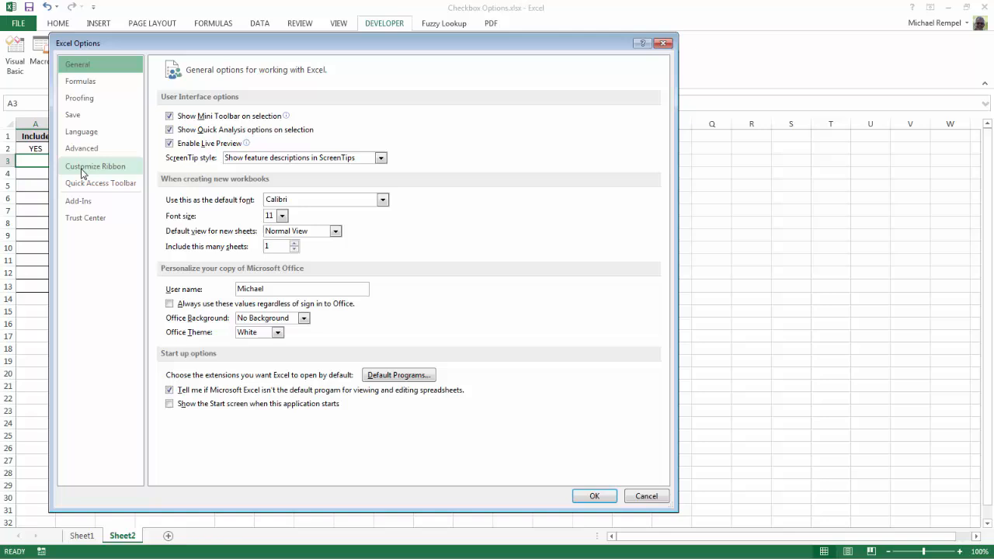
left_click(94, 166)
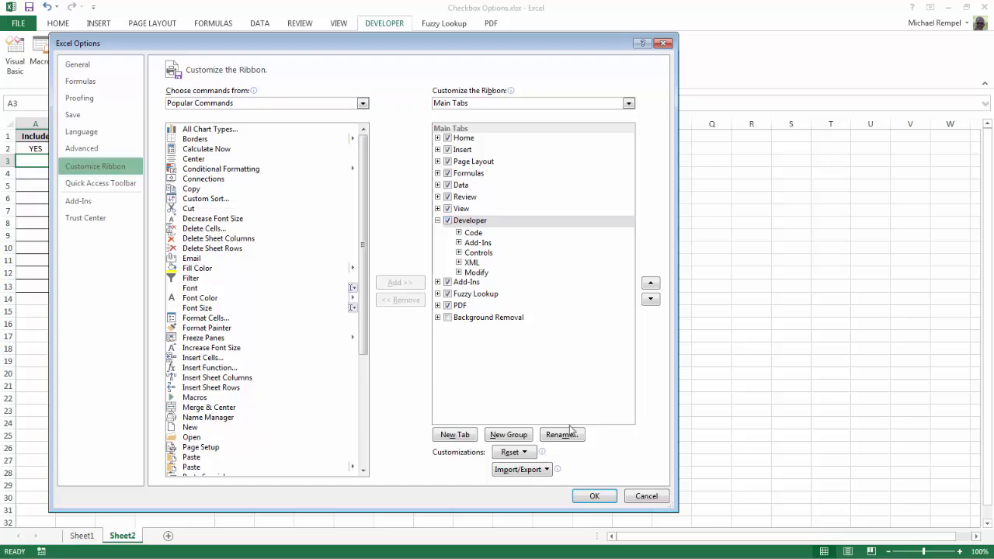
Place a caption-free Form Control checkbox in cell A3 beside Option 1
left_click(594, 495)
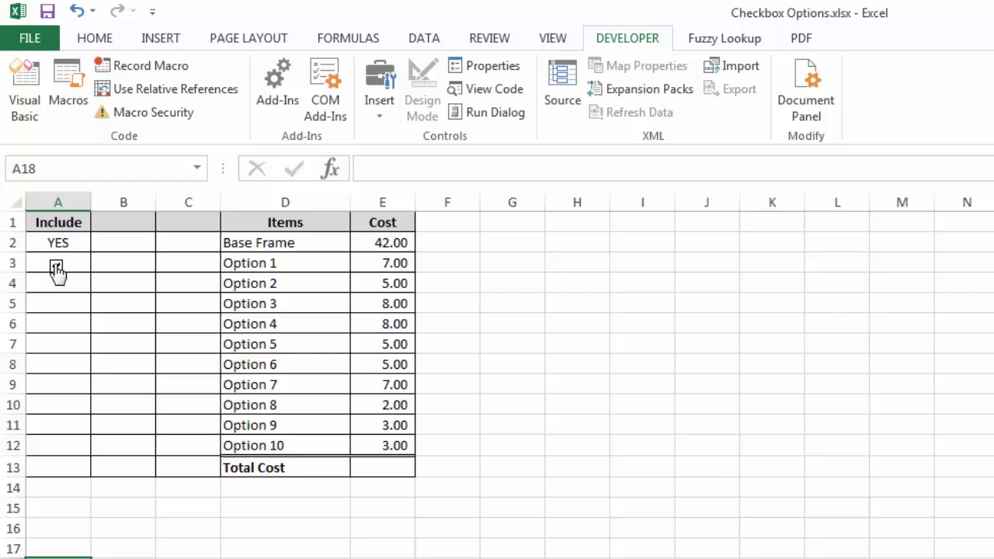
right_click(58, 268)
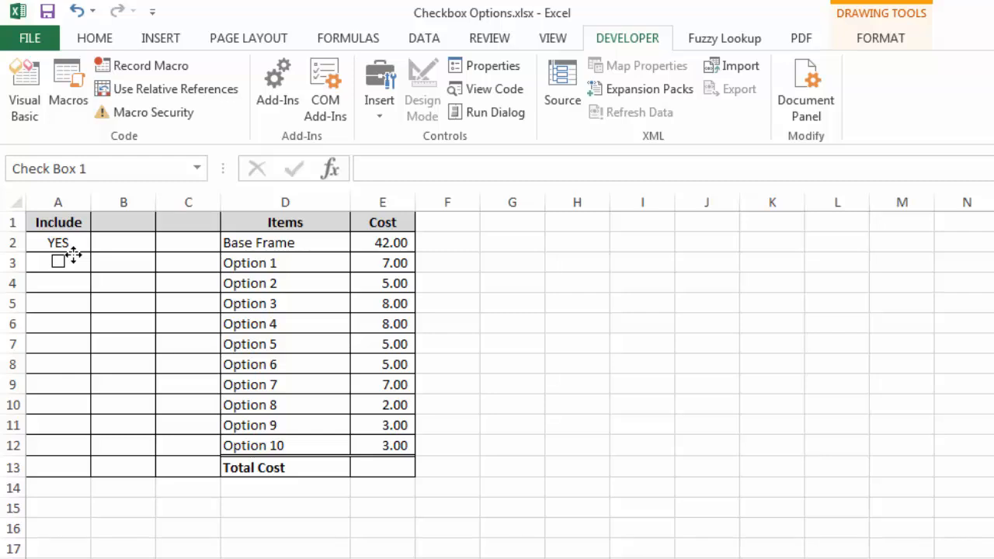
left_click(58, 261)
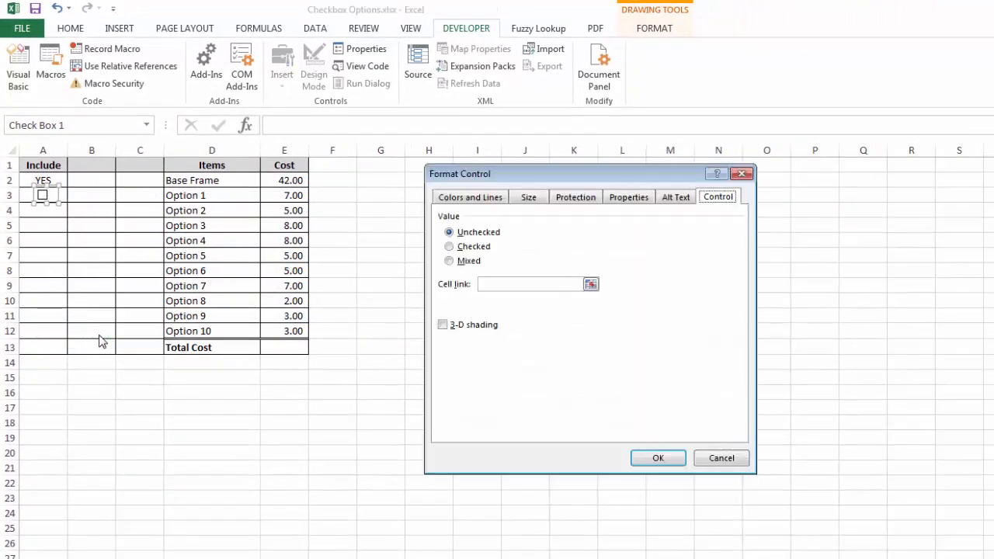
mouse_move(413, 306)
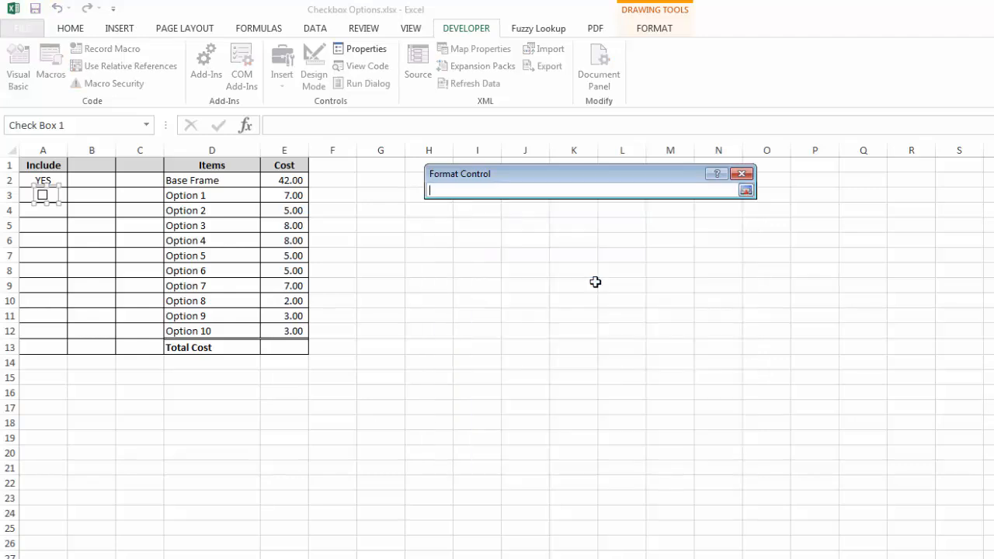
Set the Option 1 checkbox's cell link to $B$3 and enable 3-D shading
left_click(91, 195)
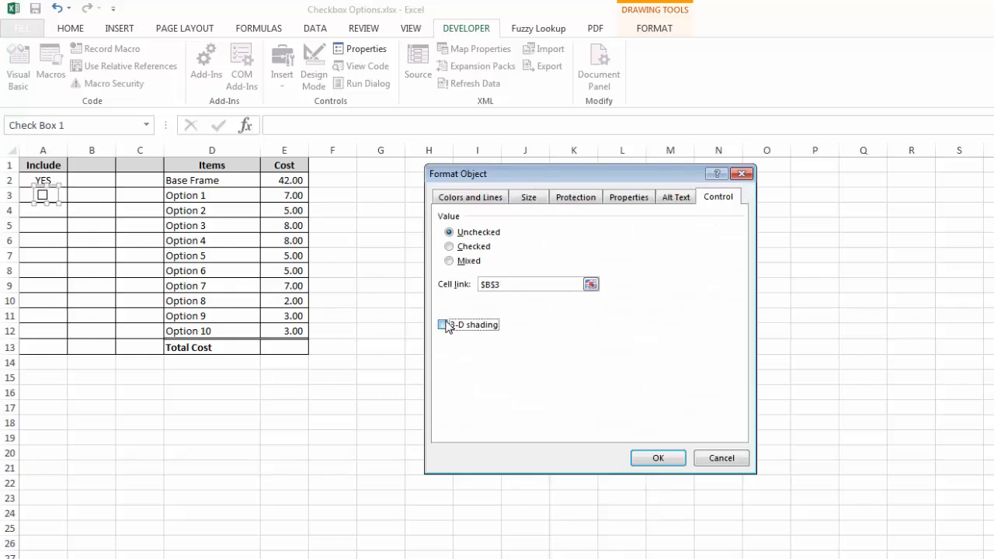
left_click(442, 324)
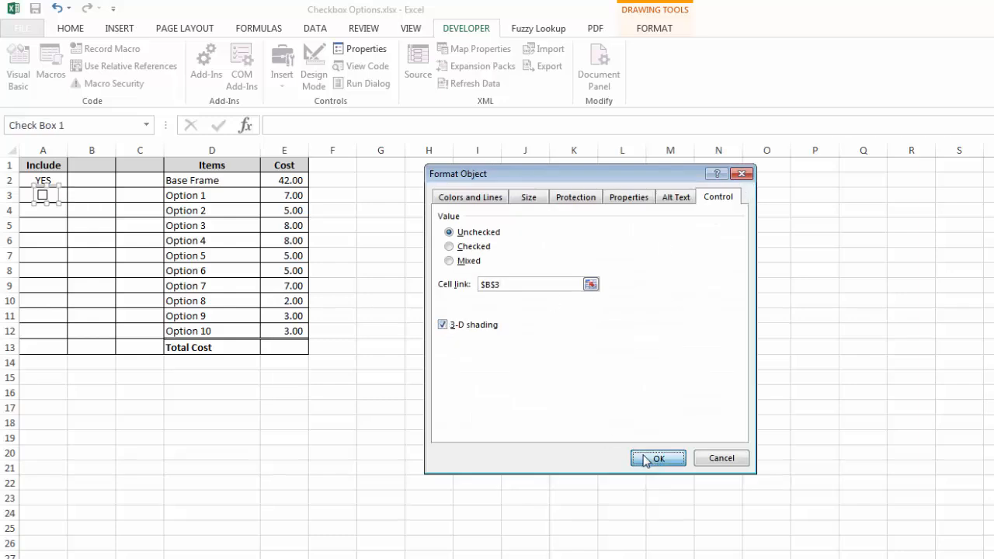
left_click(657, 458)
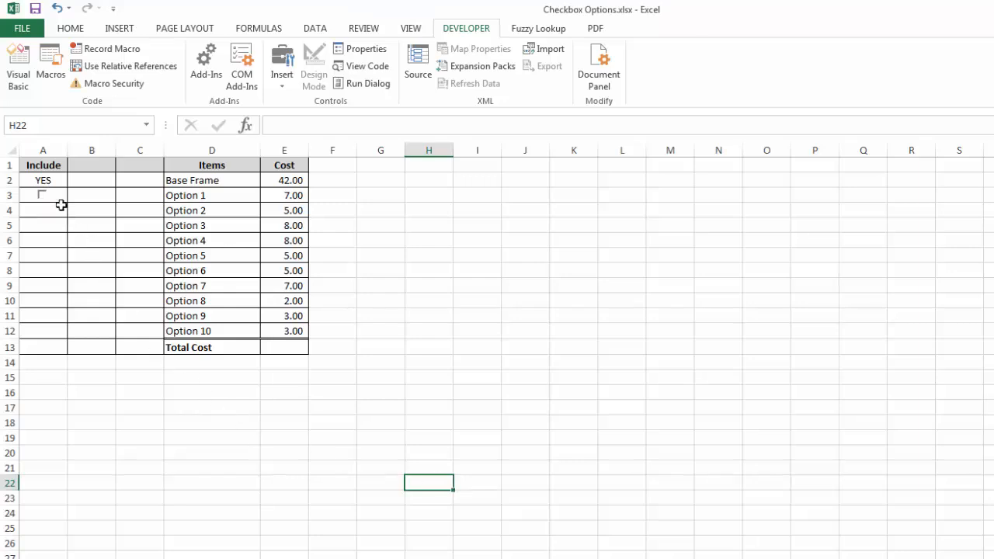
Enter =IF(B3=FALSE,"",E3) in C3 and tick Option 1 to show its cost of 7
left_click(41, 194)
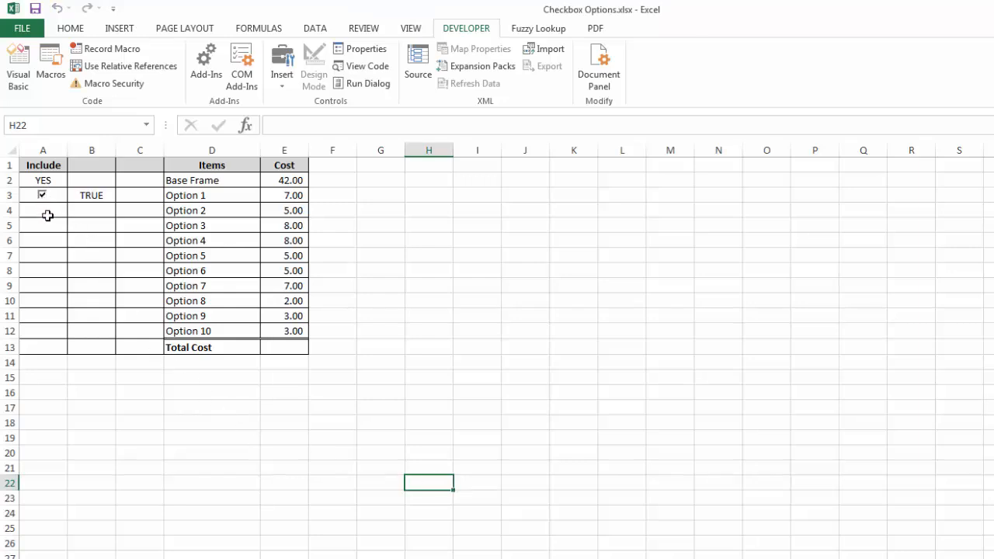
left_click(42, 195)
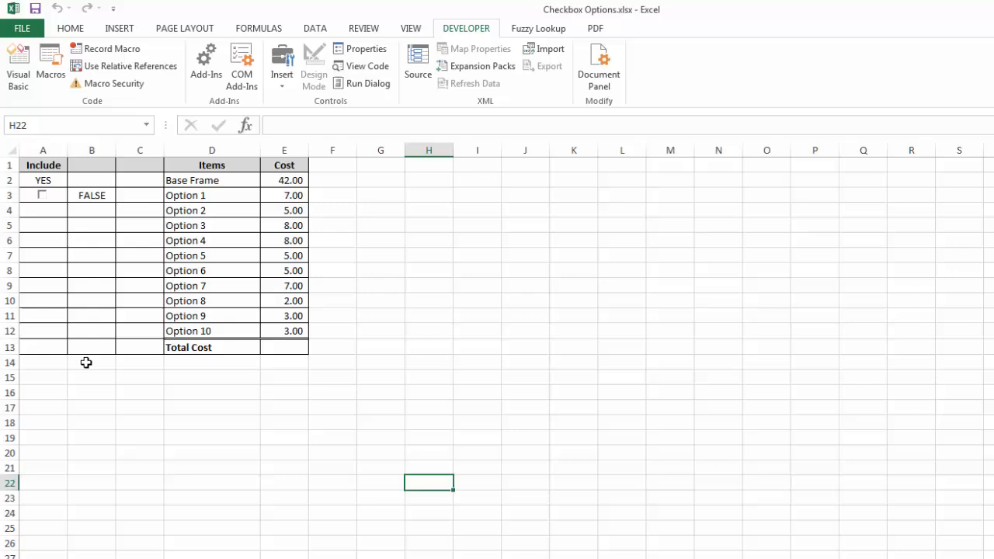
mouse_move(144, 198)
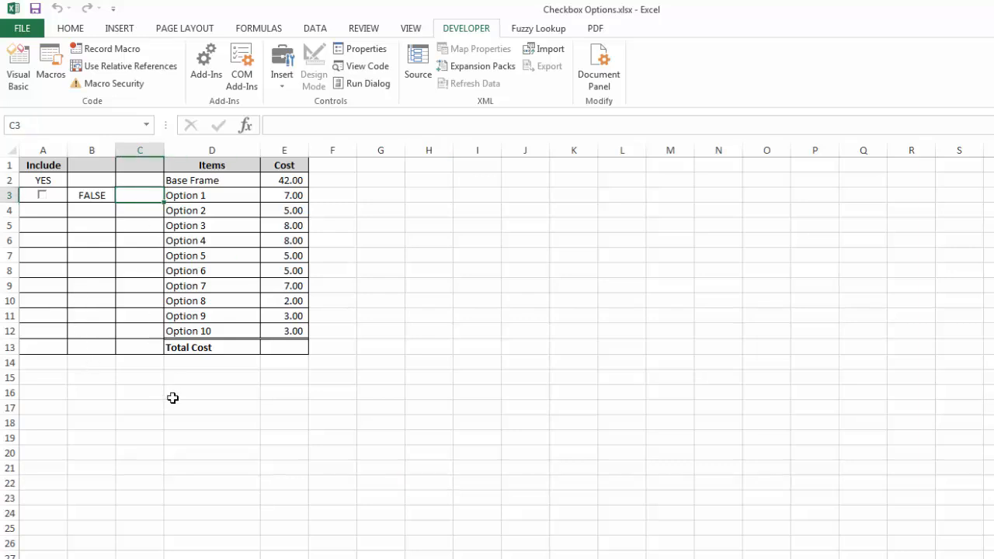
type("=i")
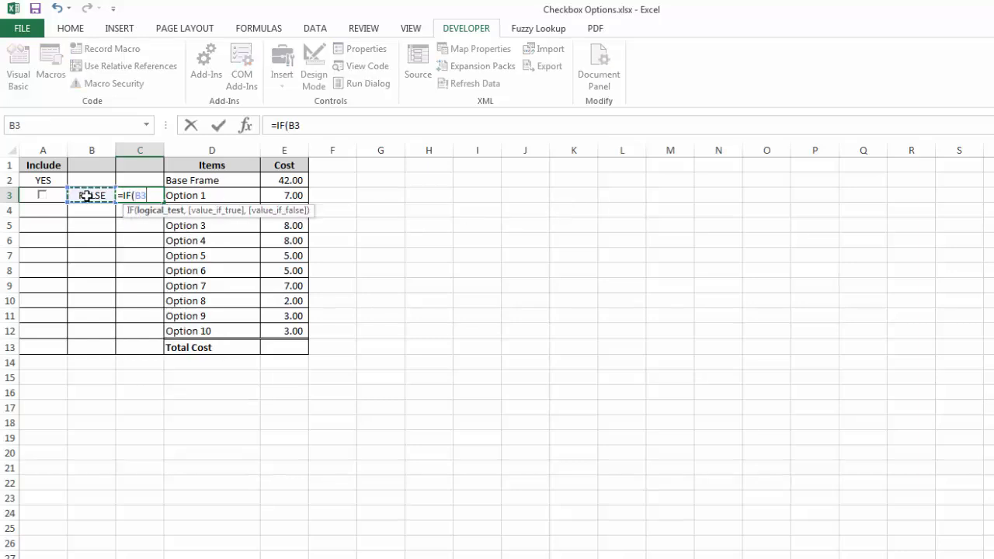
type("=")
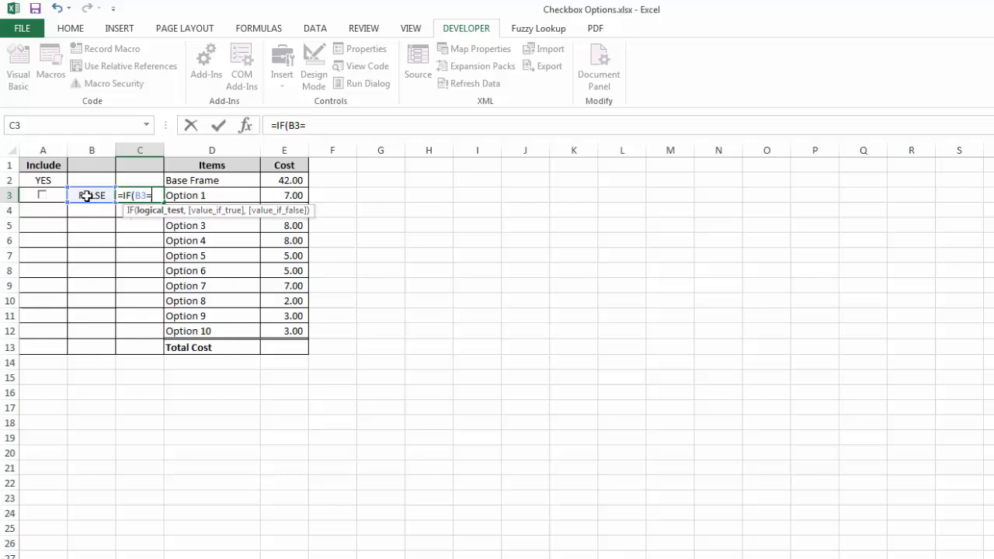
type("FALSE")
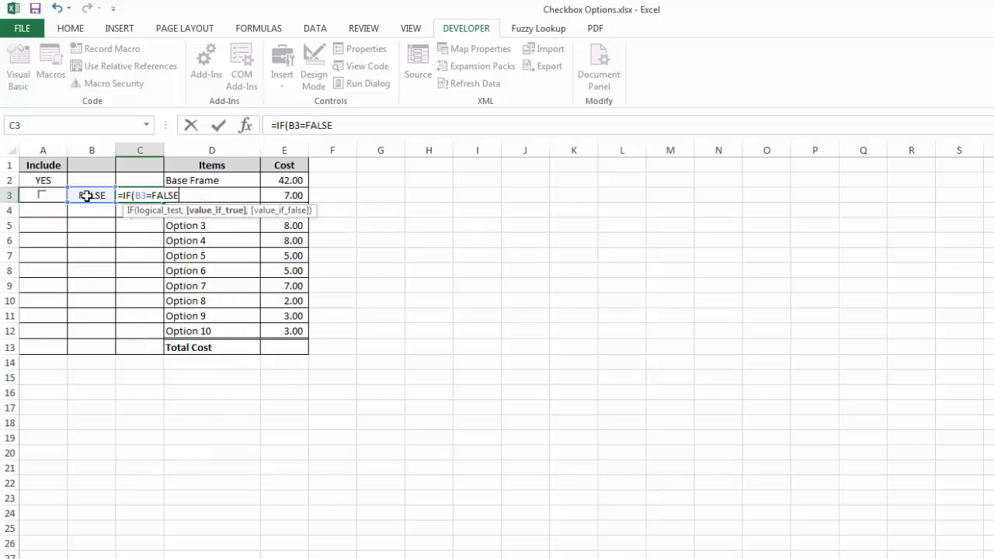
type(",\"\",")
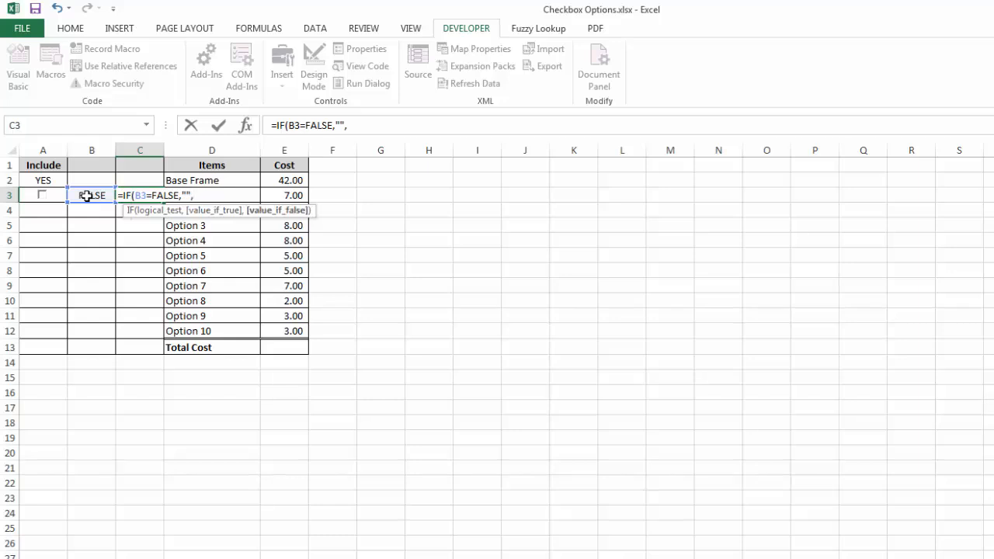
left_click(284, 195)
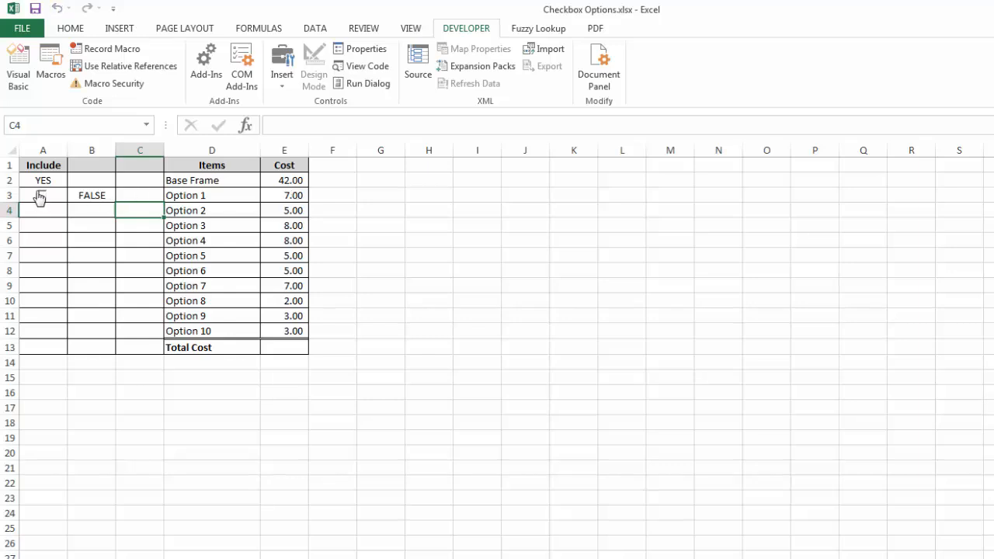
left_click(42, 195)
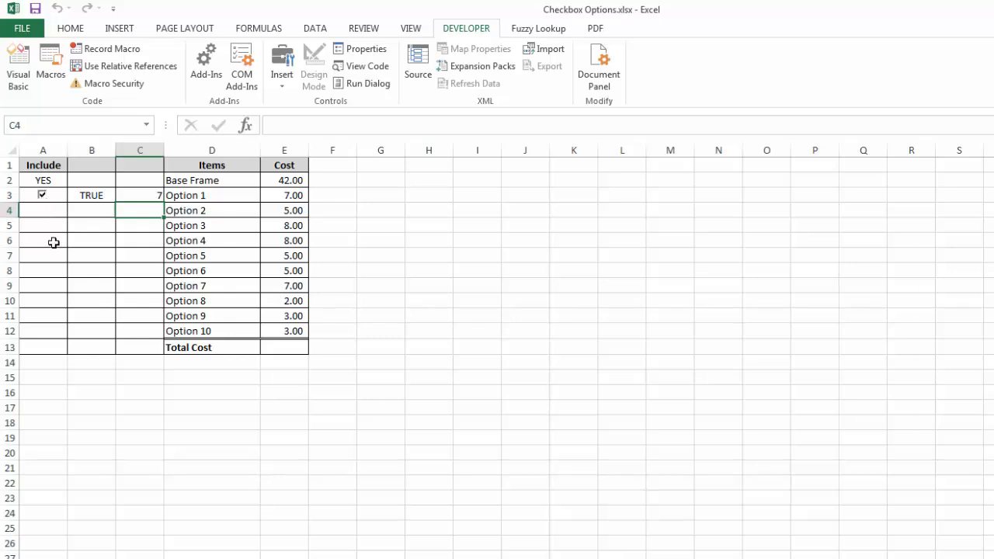
mouse_move(93, 241)
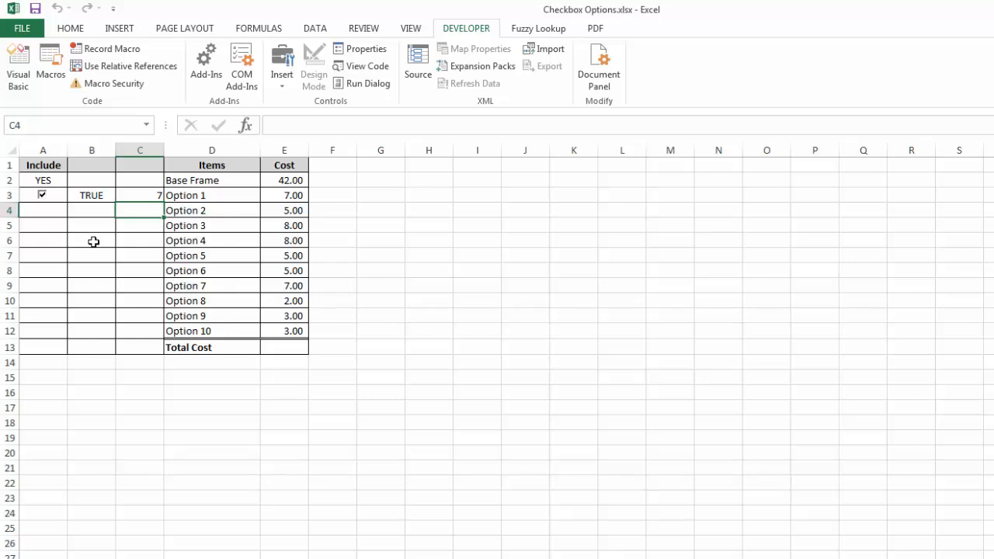
Paste copies of the A3 checkbox into A4:A12 beside Options 2 through 10
left_click(41, 195)
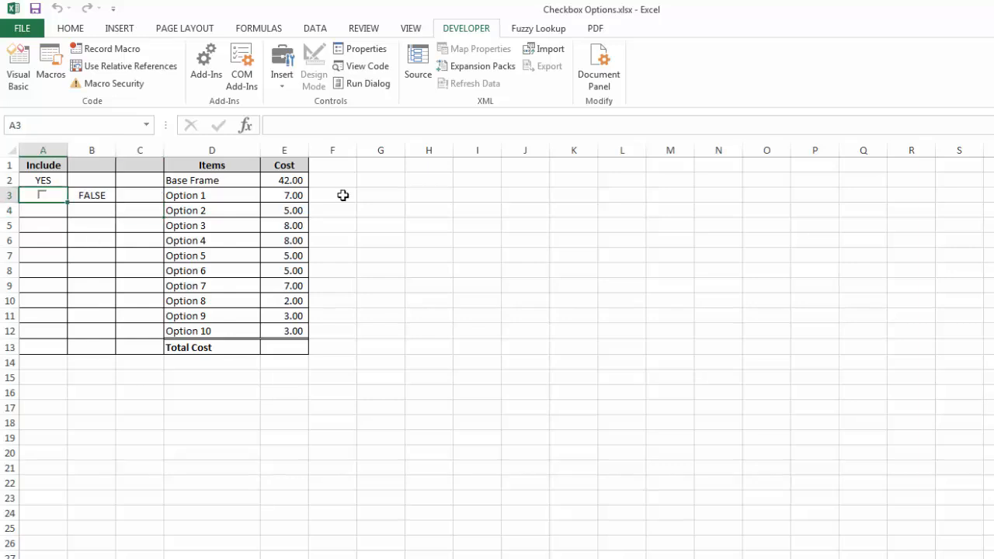
mouse_move(422, 240)
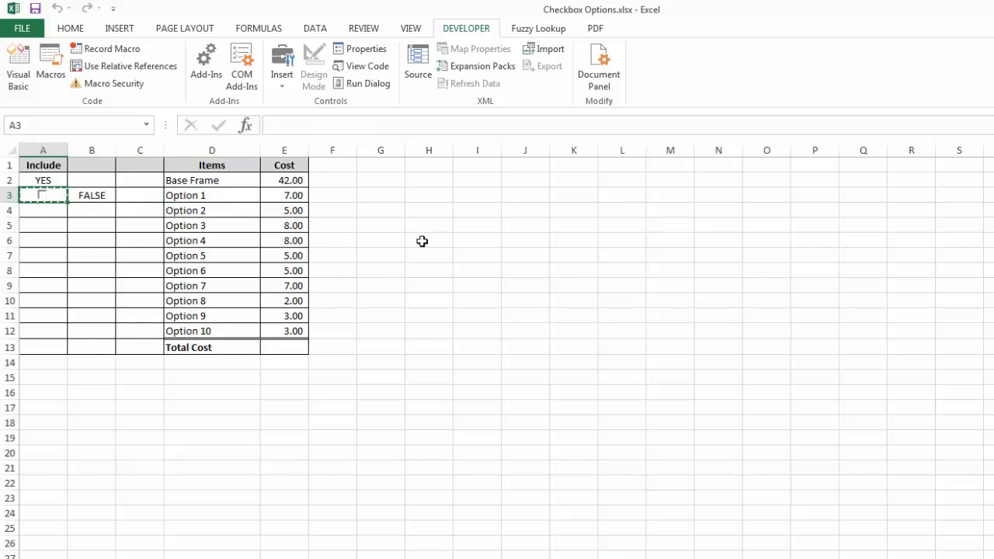
left_click_drag(42, 210, 43, 286)
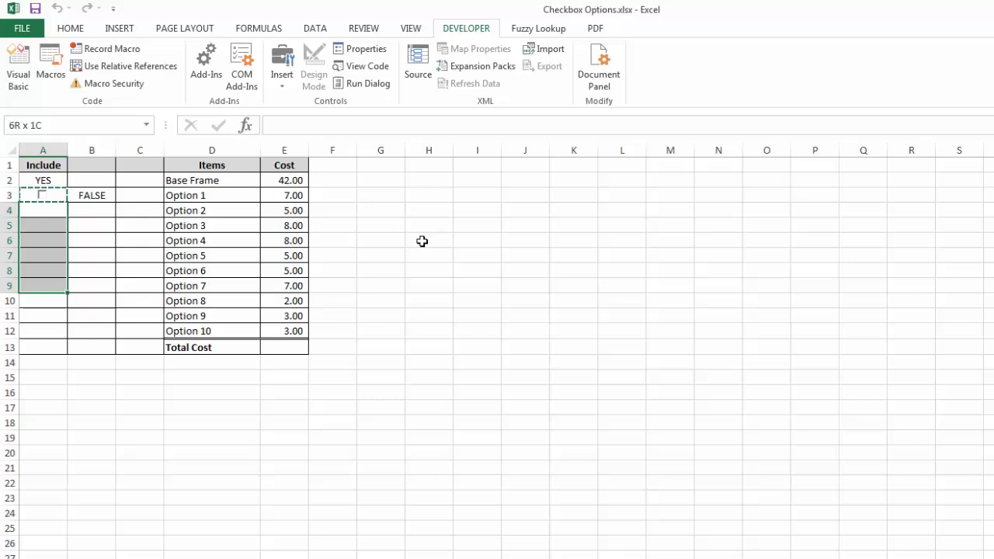
key("ctrl+v")
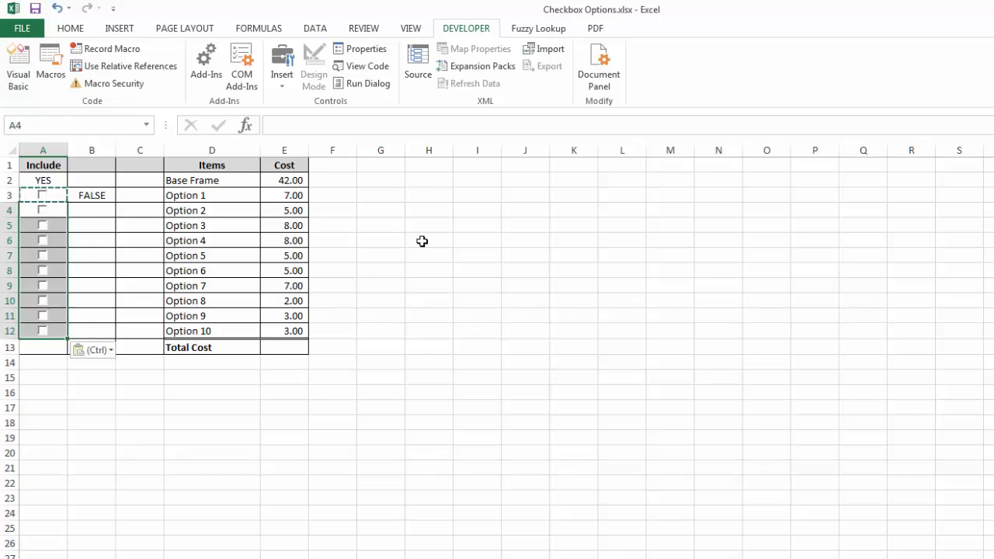
left_click(140, 195)
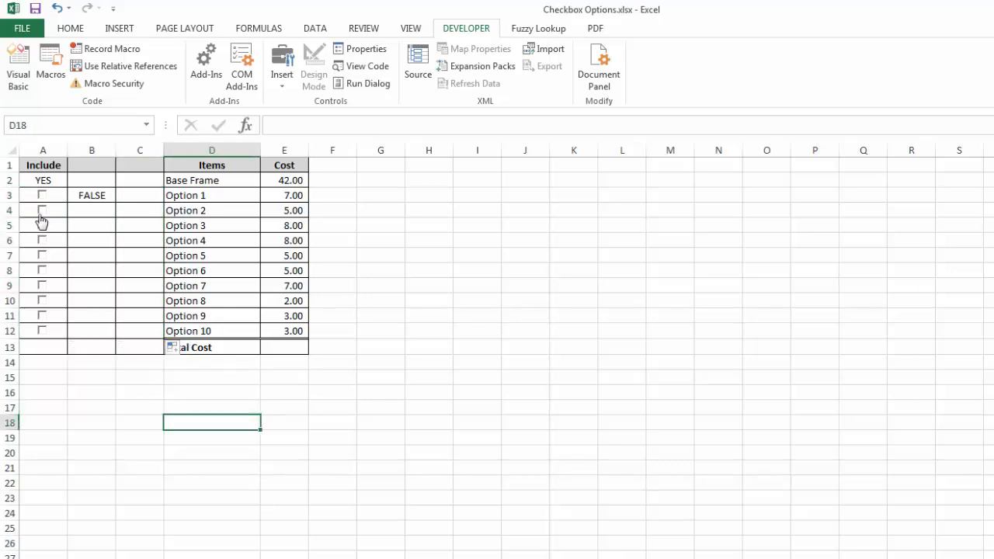
Link the Option 2 checkbox to $B$4 and verify ticking it makes B4 read TRUE
right_click(42, 210)
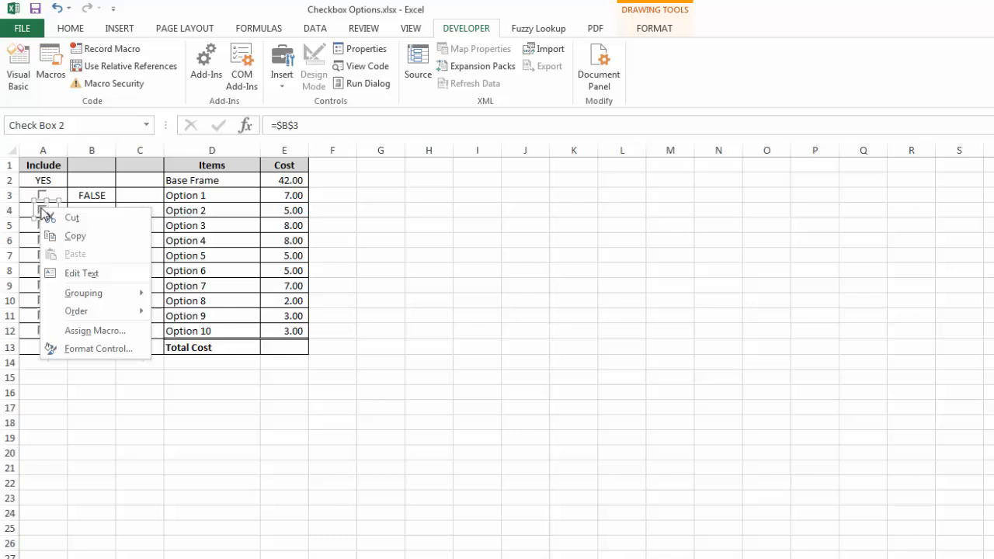
mouse_move(98, 348)
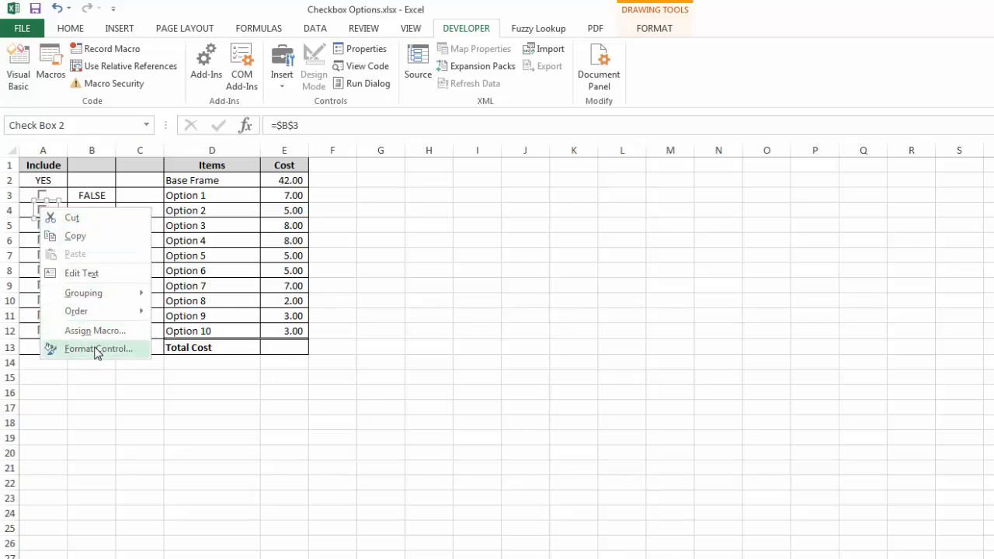
left_click(97, 348)
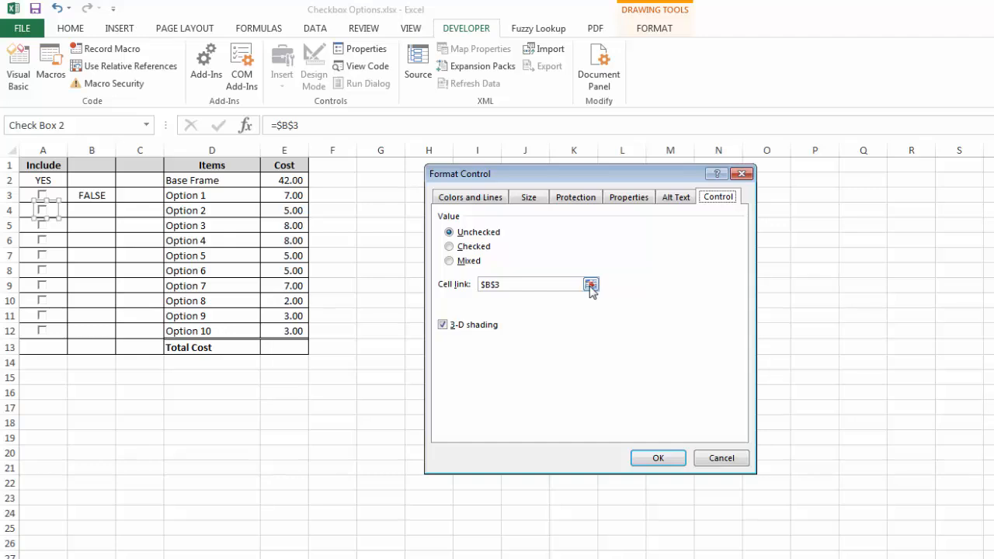
left_click(591, 285)
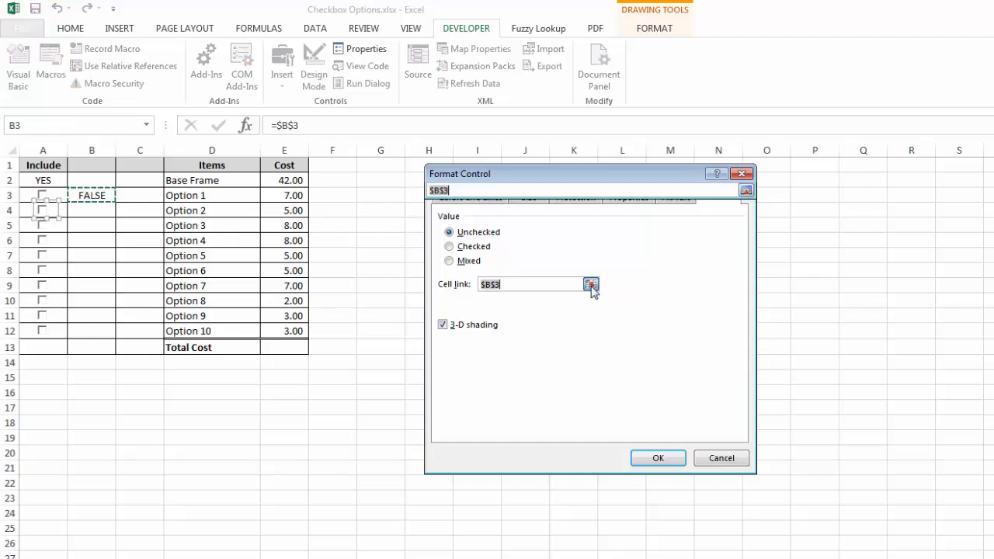
left_click(591, 284)
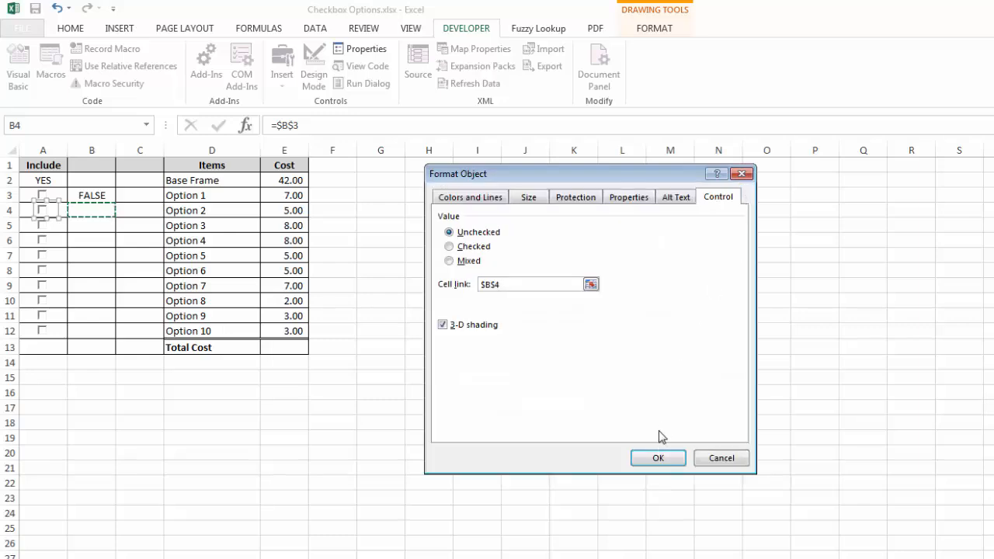
left_click(657, 457)
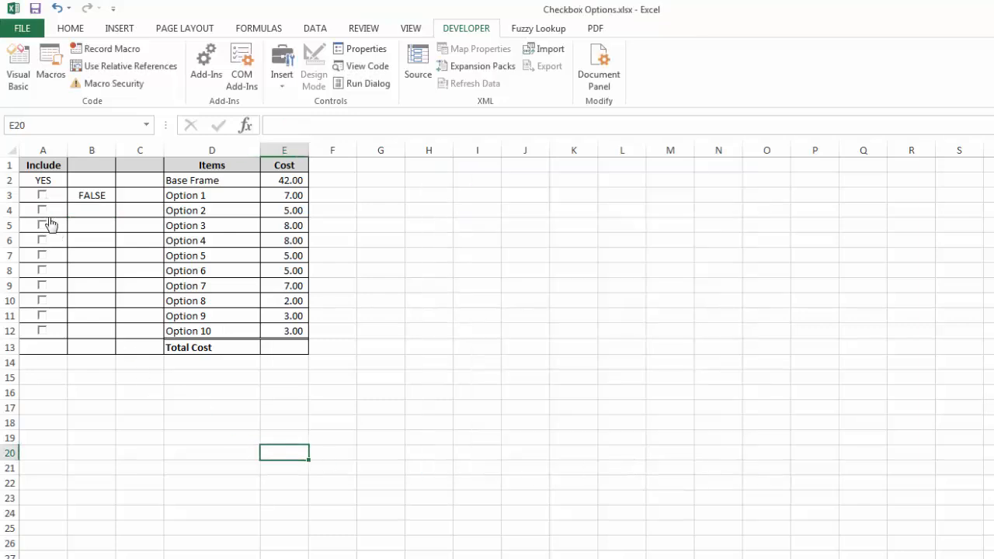
left_click(42, 210)
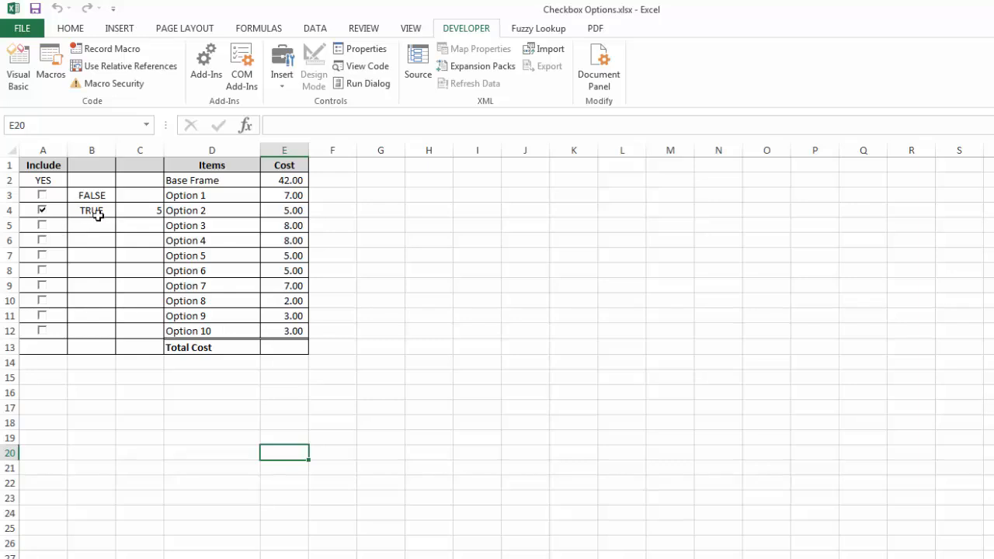
mouse_move(140, 213)
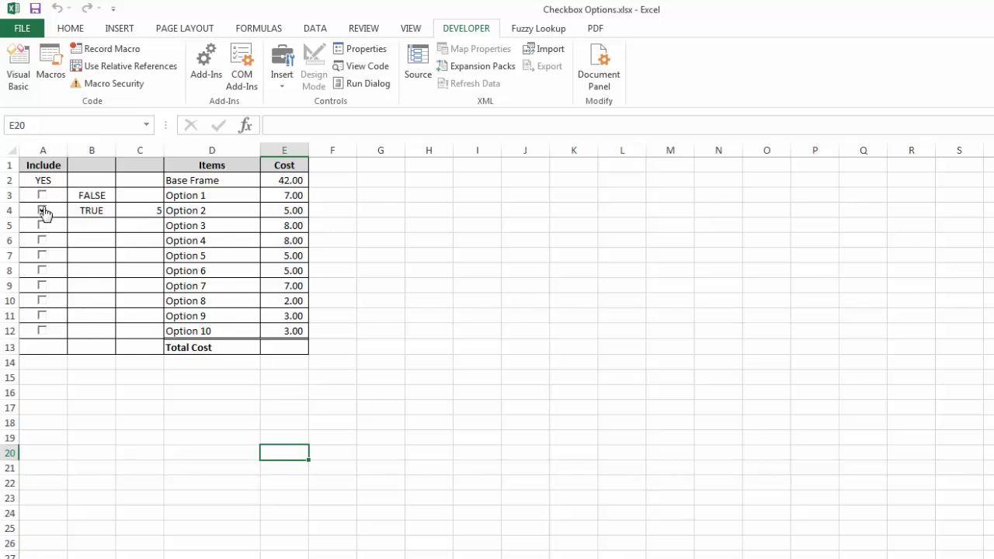
left_click(42, 210)
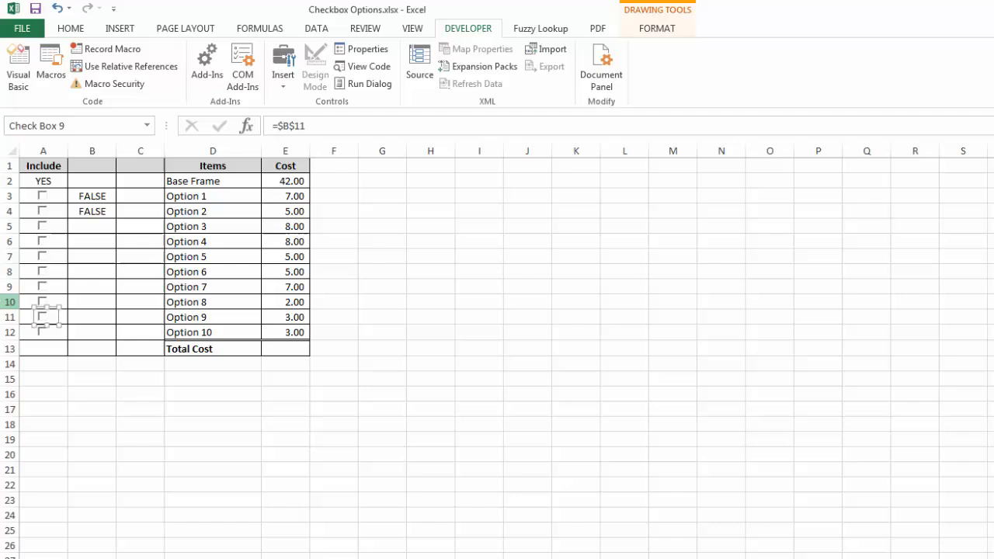
Link the remaining checkboxes to their column B cells, including Option 10 to B12
right_click(45, 317)
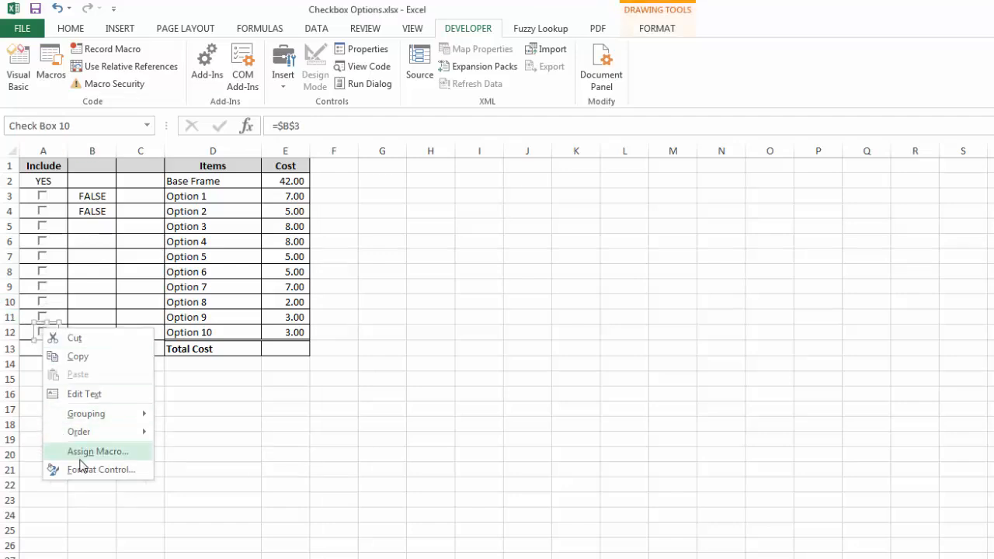
left_click(101, 469)
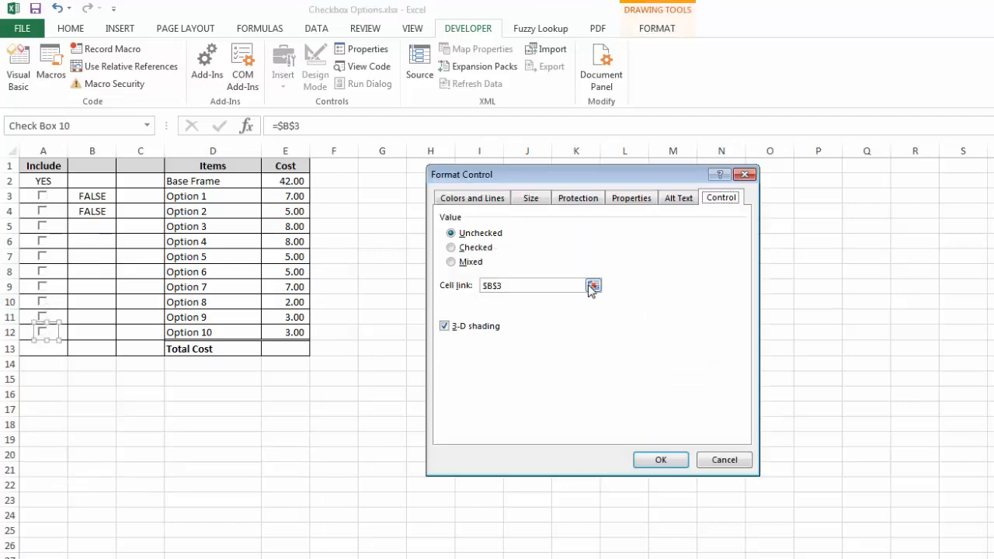
left_click(593, 285)
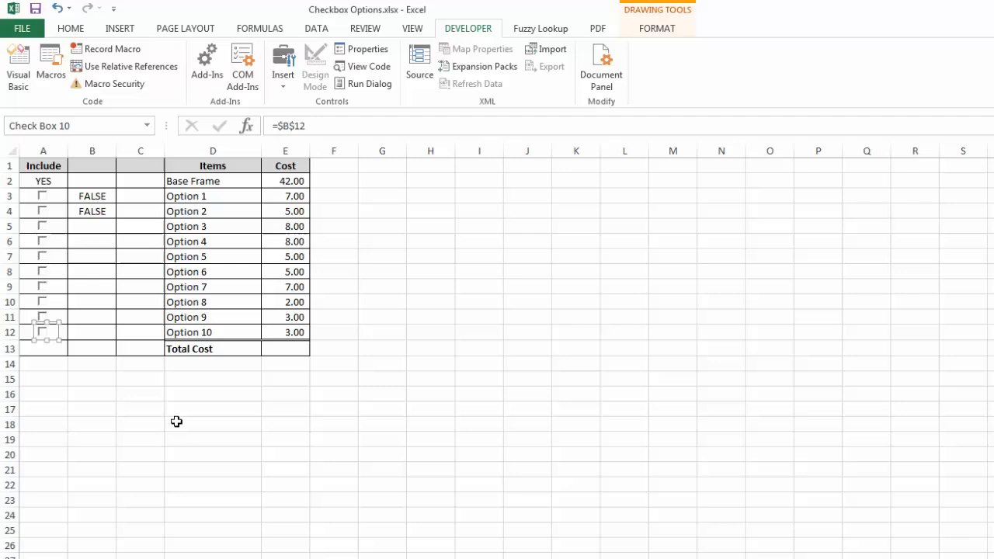
left_click(42, 331)
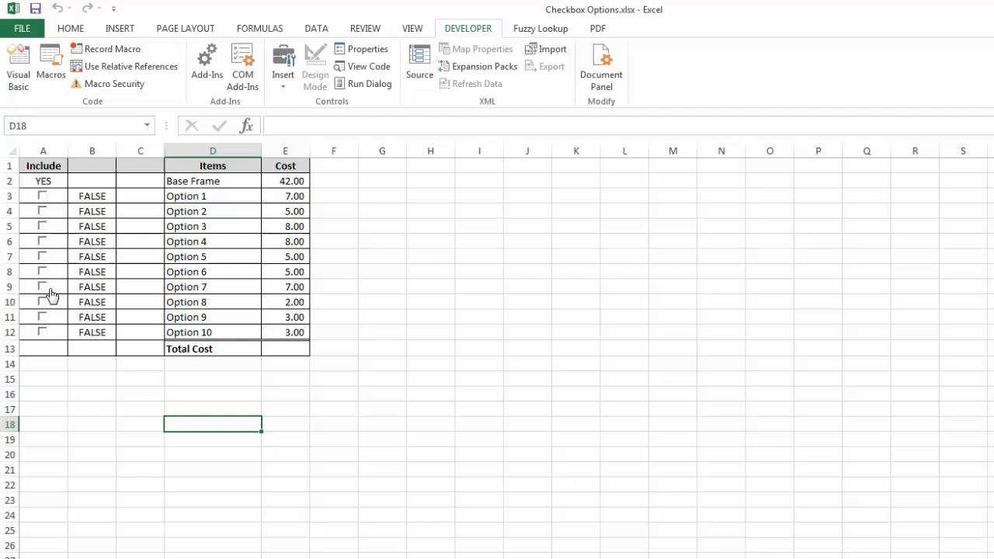
Set Total Cost in E13 to =SUM(C2:C12) and start C2's base-cost formula
left_click(91, 394)
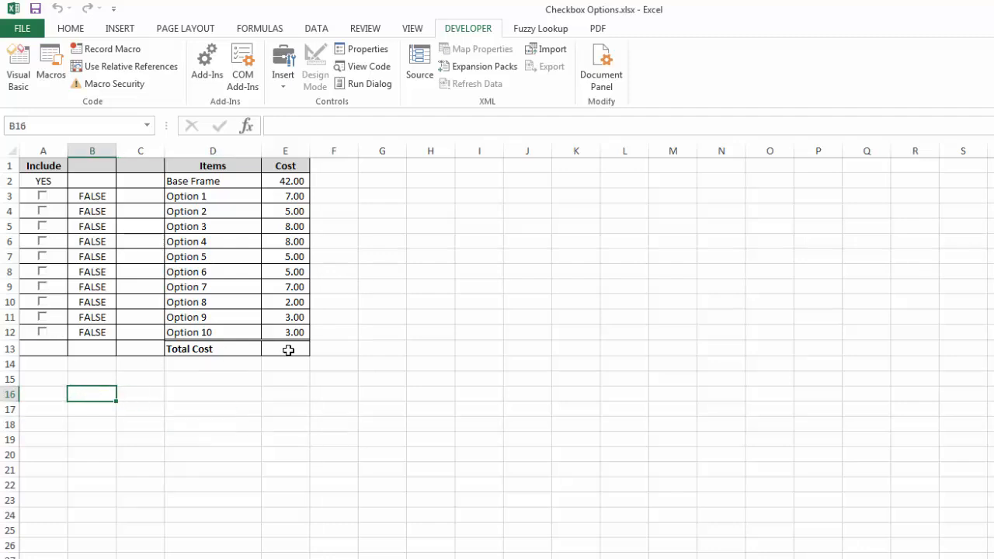
left_click(285, 349)
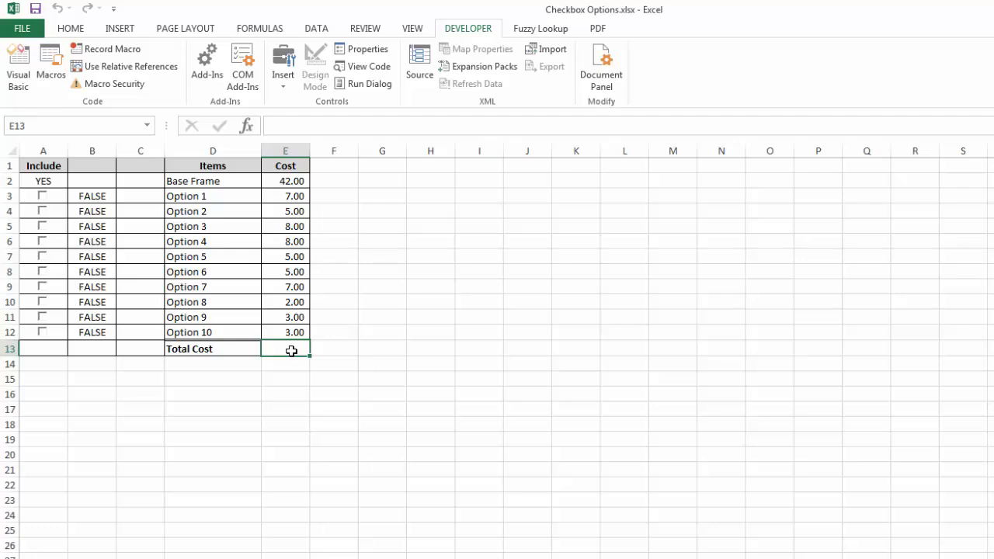
type("=SUM(E2:E12)")
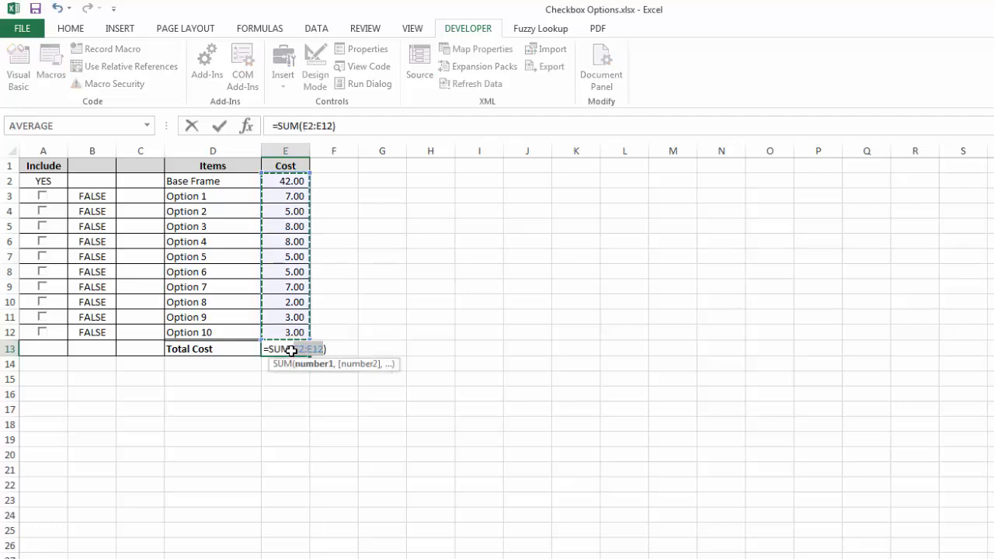
left_click(141, 181)
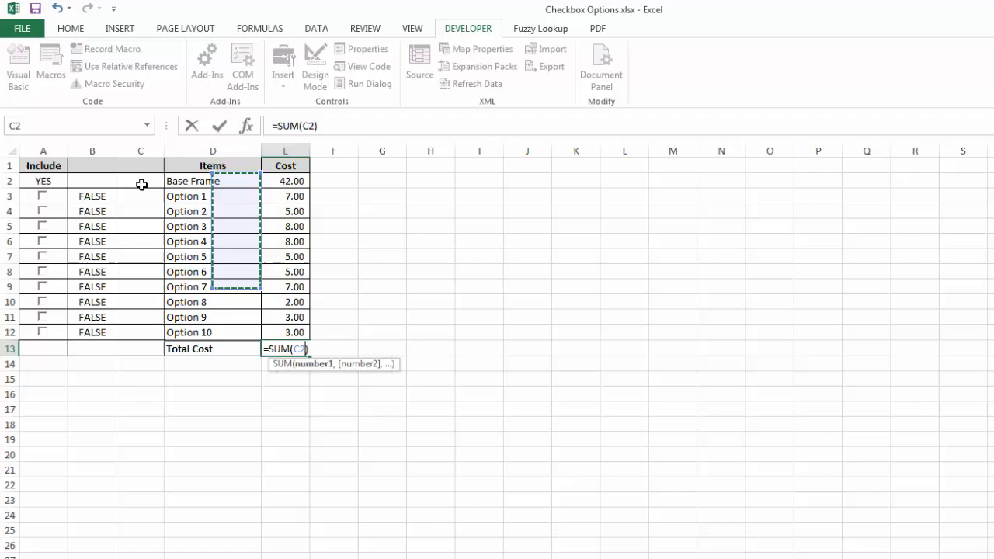
left_click_drag(140, 181, 141, 332)
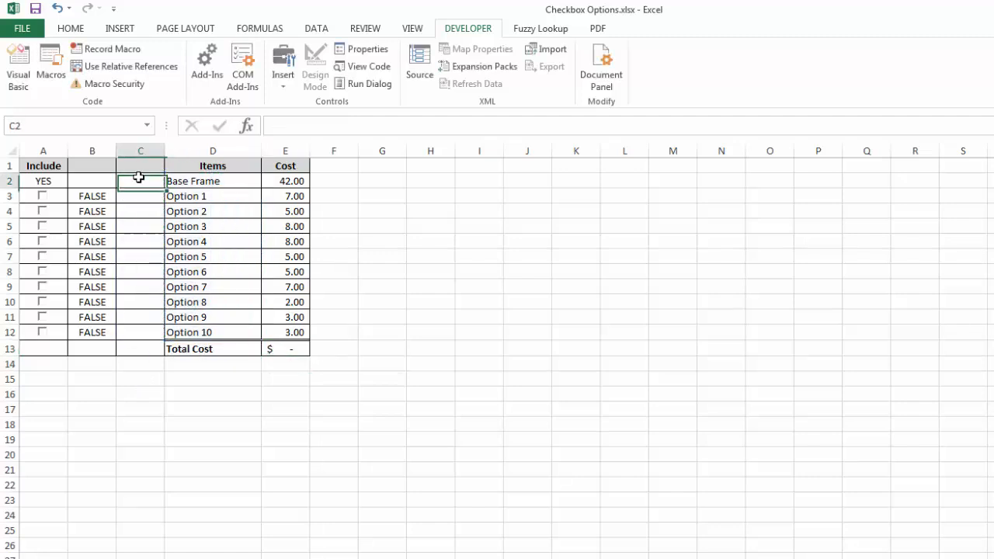
type("=")
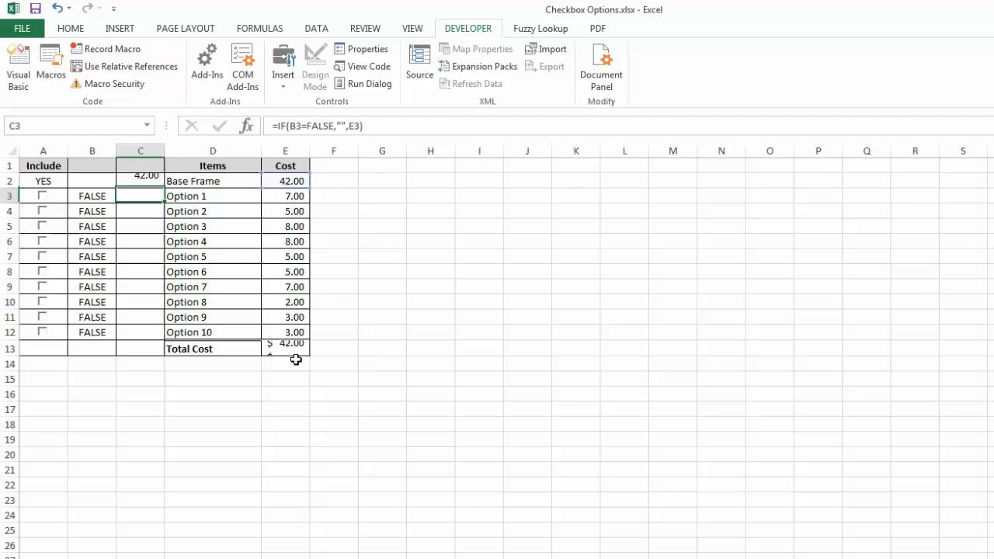
left_click(92, 150)
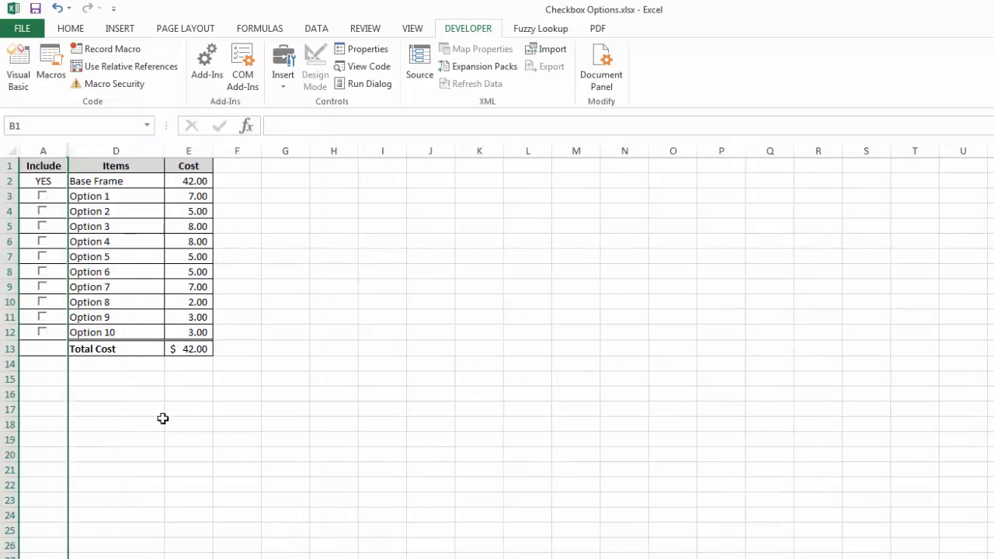
Tick the Option 3 and Option 6 checkboxes, raising Total Cost to $55.00
left_click(115, 424)
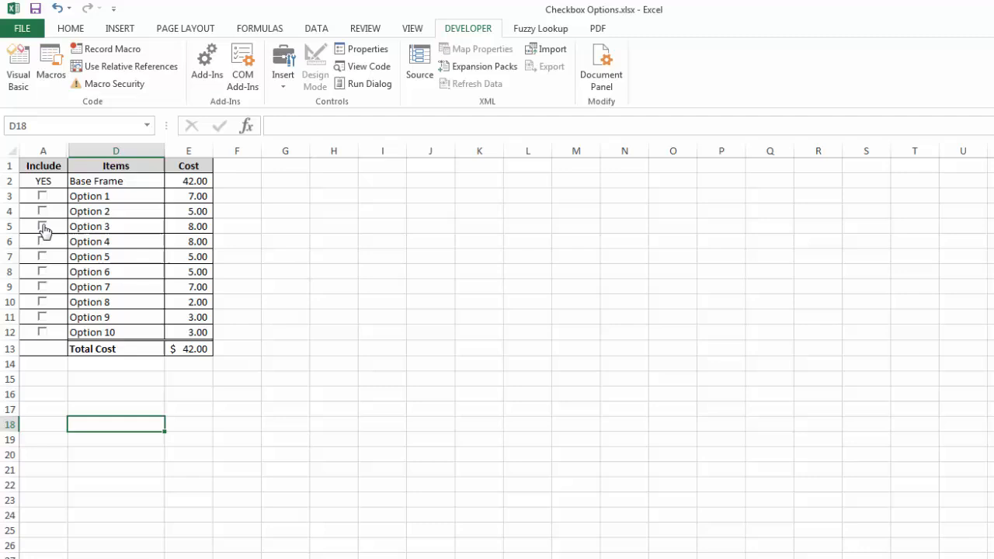
left_click(41, 226)
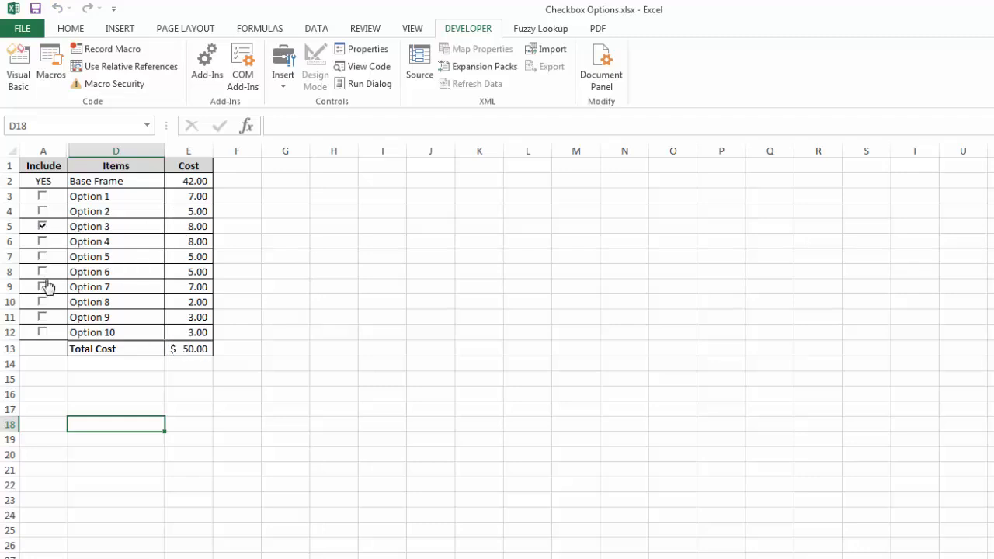
left_click(42, 271)
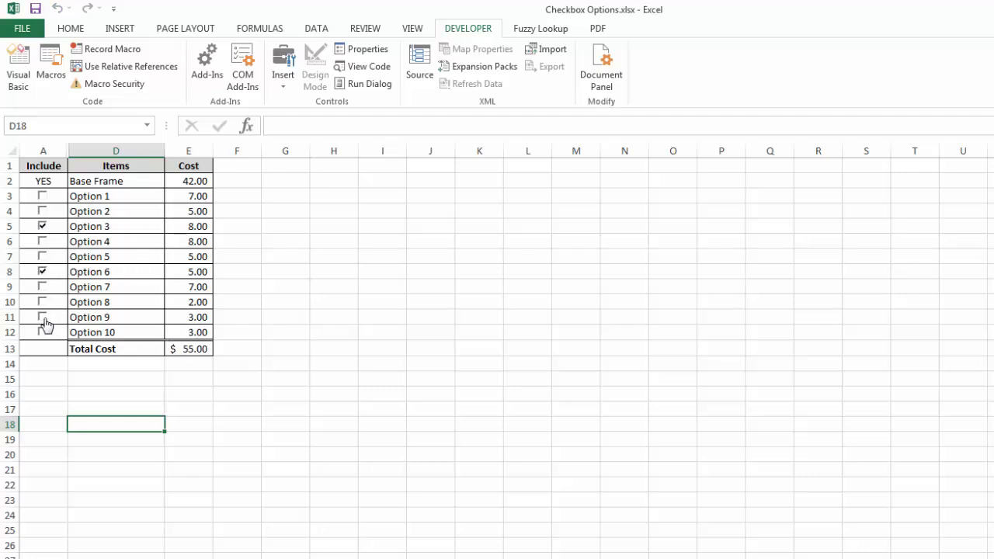